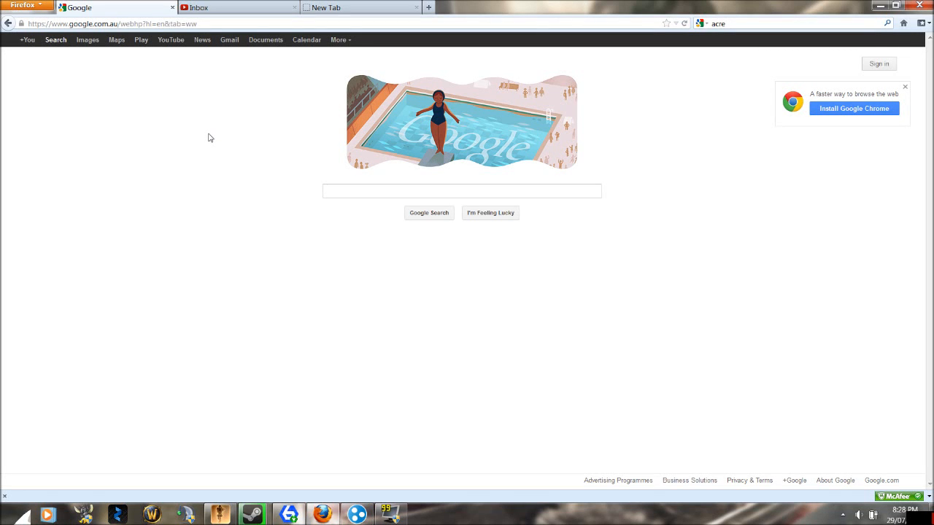
{"action": "mouse_move", "coordinate": [227, 314]}
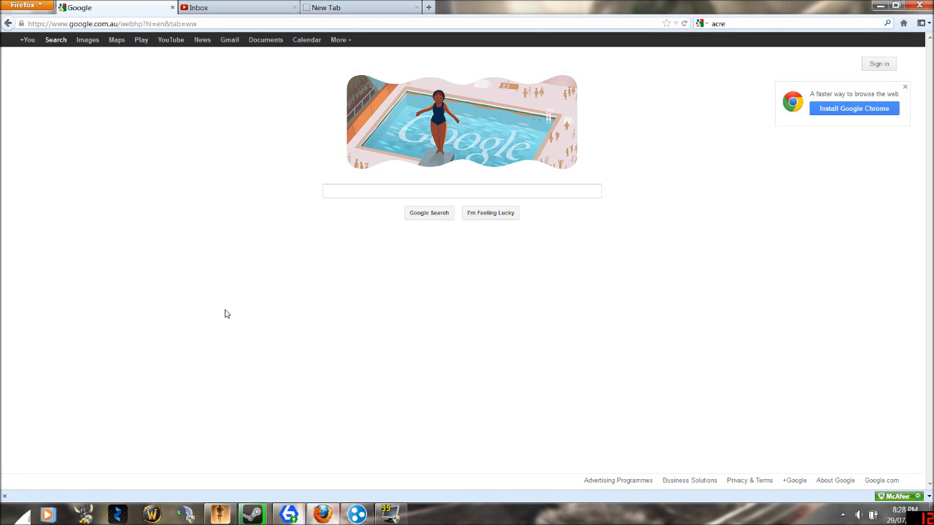
{"action": "mouse_move", "coordinate": [232, 313]}
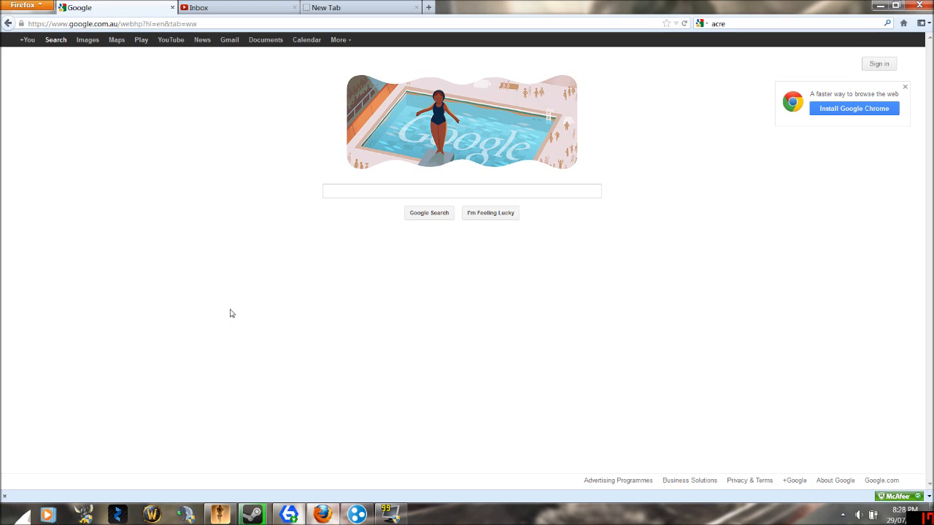
{"action": "mouse_move", "coordinate": [228, 312]}
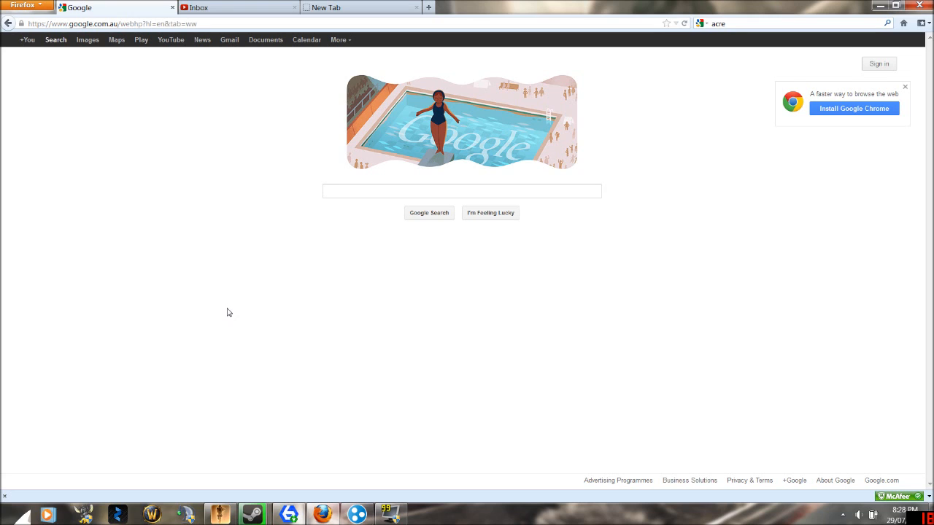
{"action": "mouse_move", "coordinate": [318, 234]}
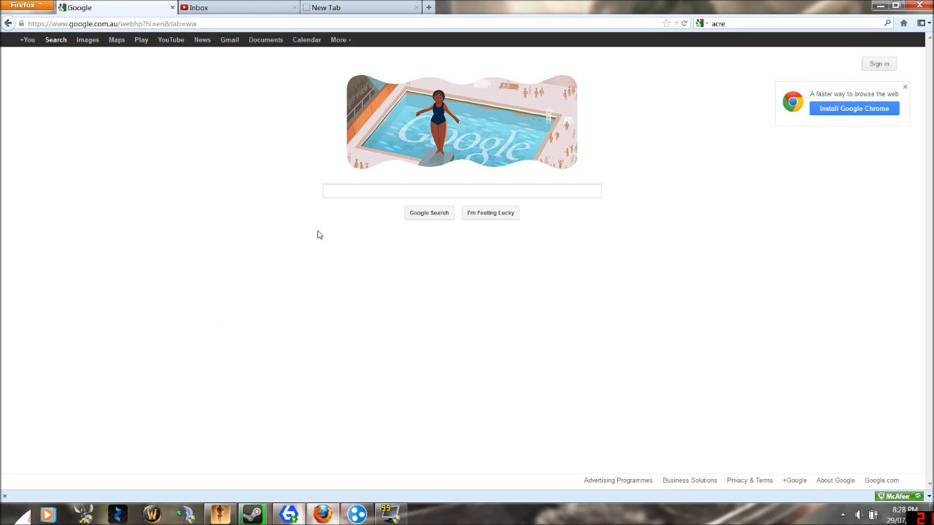
Enter the query "Six U" into the Google search box
{"action": "left_click", "coordinate": [461, 191]}
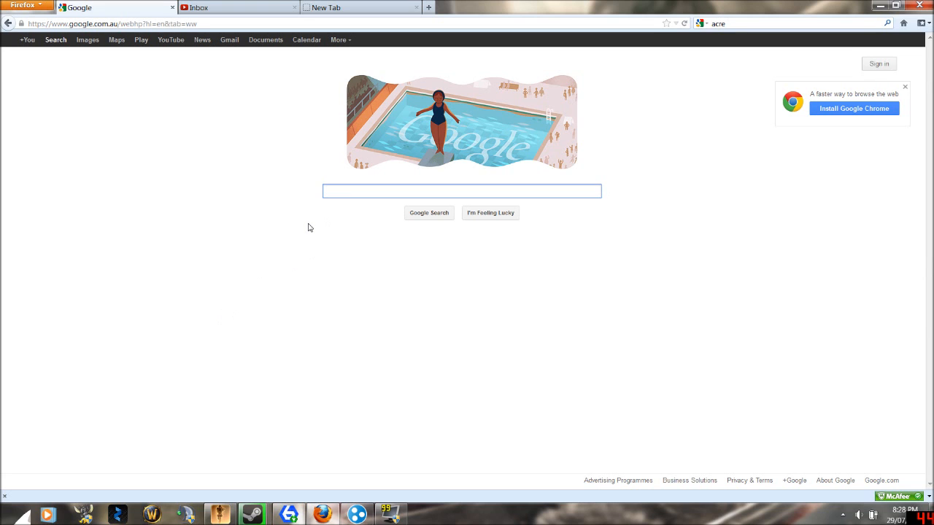
{"action": "type", "text": "Six Updater"}
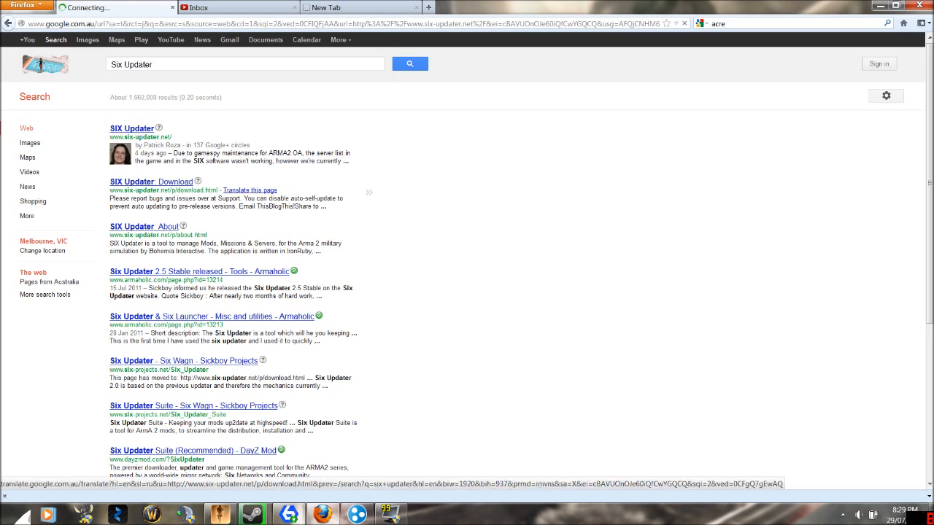
Run the search and go to the Six Updater site's Download page
{"action": "left_click", "coordinate": [132, 128]}
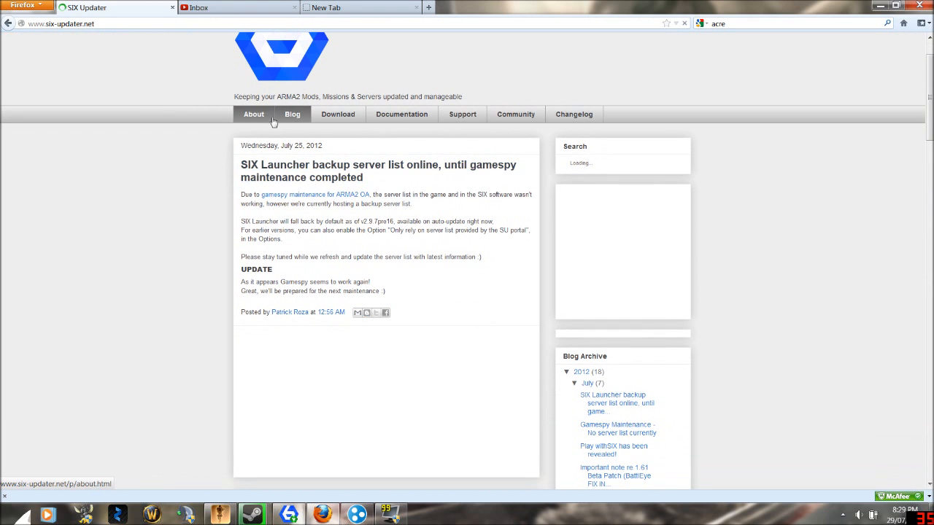
{"action": "left_click", "coordinate": [337, 114]}
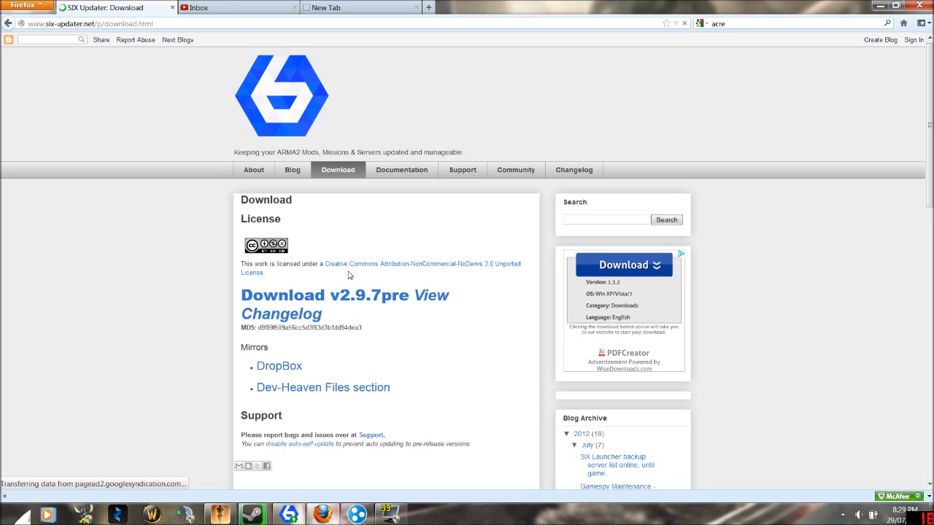
{"action": "mouse_move", "coordinate": [356, 279]}
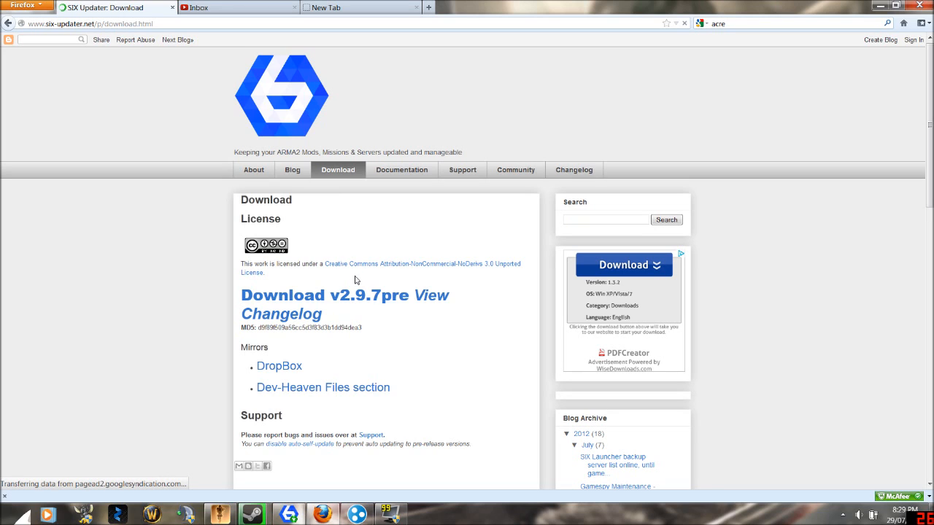
{"action": "mouse_move", "coordinate": [375, 314]}
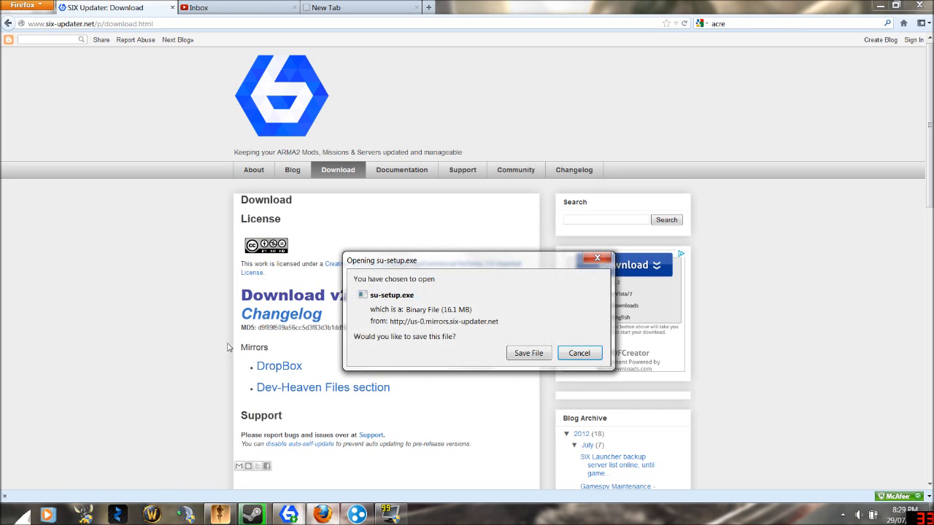
{"action": "mouse_move", "coordinate": [528, 351]}
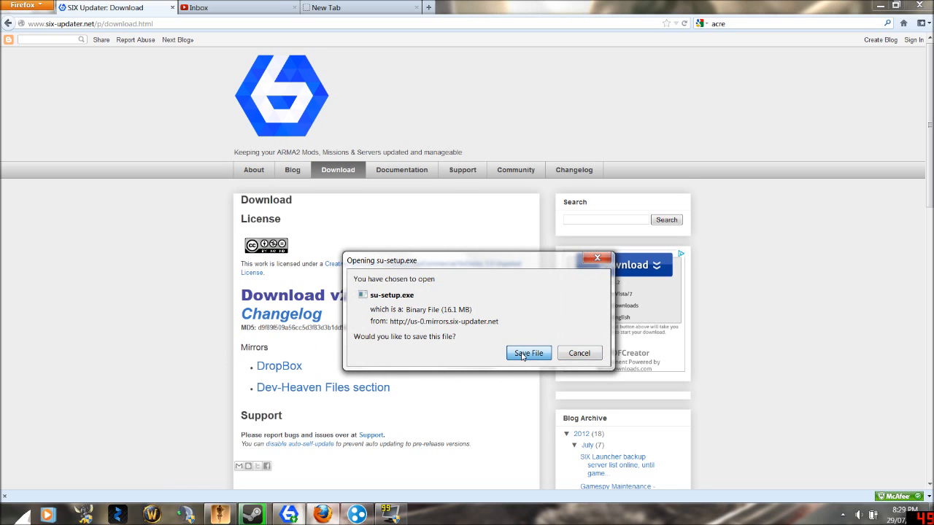
Save su-setup.exe to disk and wait in Downloads until the 16.1 MB file completes
{"action": "left_click", "coordinate": [528, 353]}
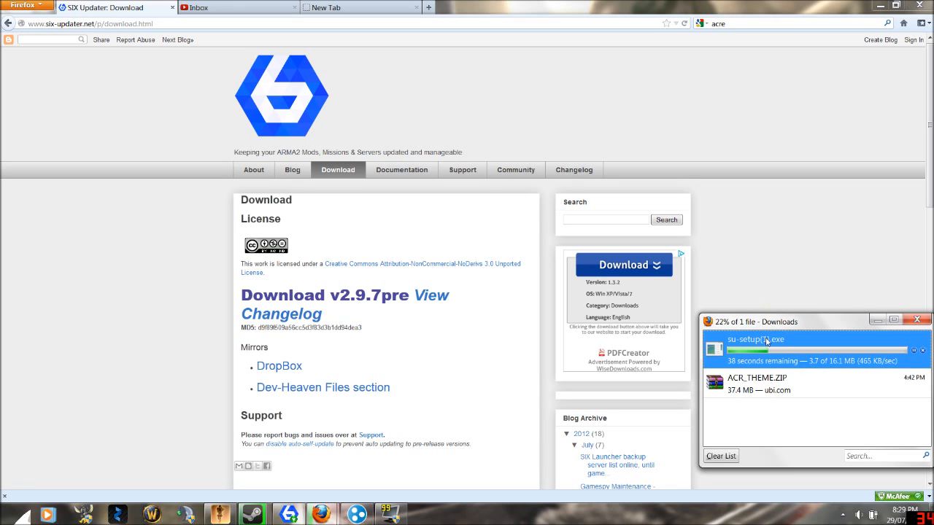
{"action": "right_click", "coordinate": [756, 385]}
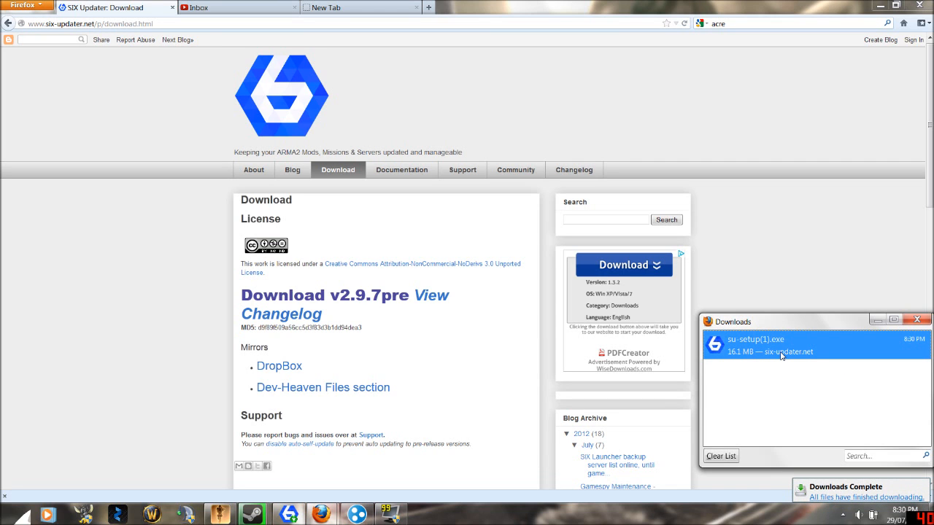
Launch su-setup(1).exe from Downloads, allowing the unverified installer to run
{"action": "double_click", "coordinate": [776, 341]}
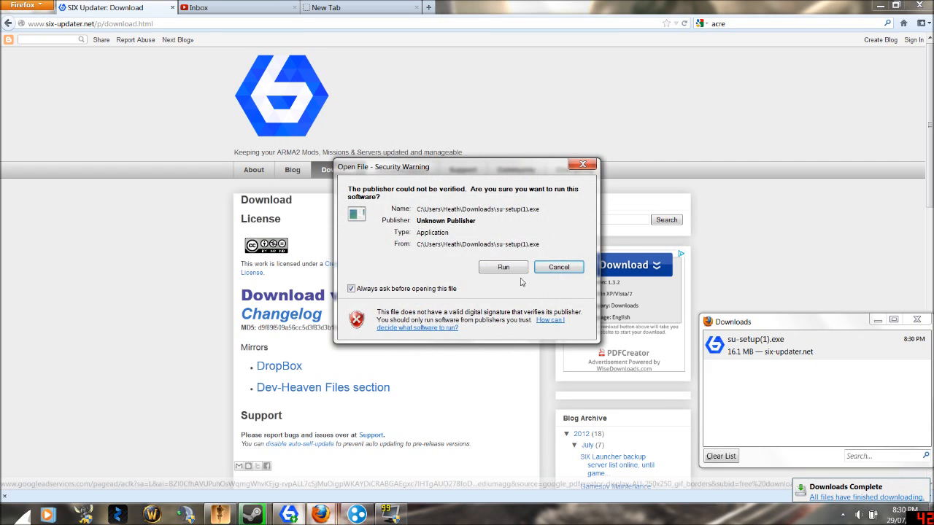
{"action": "left_click", "coordinate": [502, 267]}
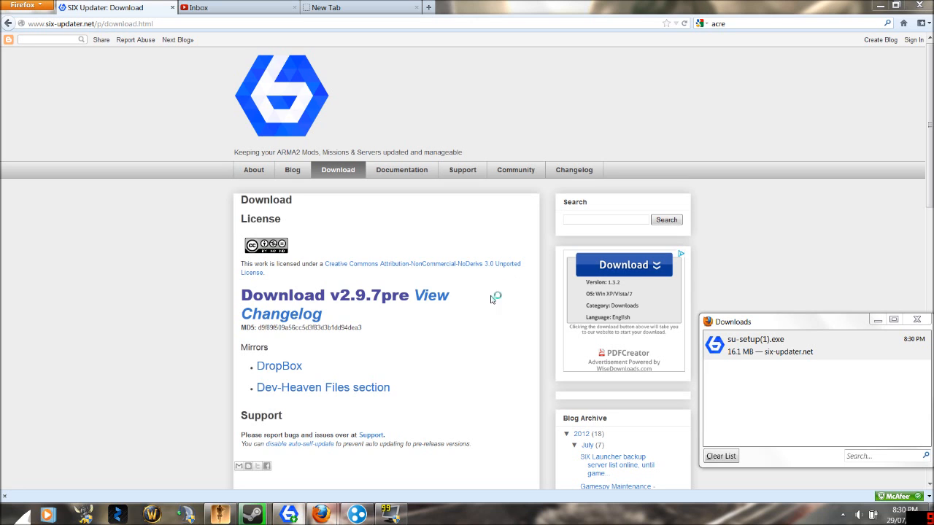
{"action": "mouse_move", "coordinate": [453, 269]}
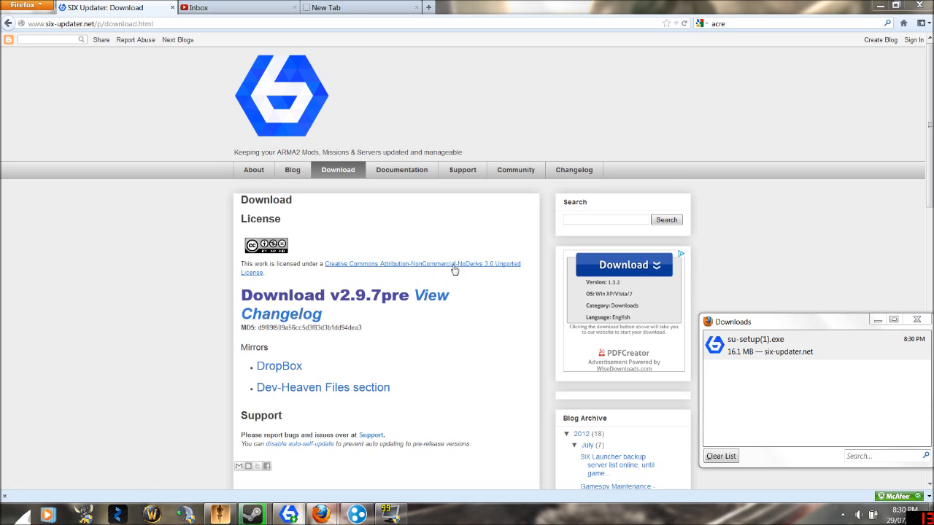
{"action": "double_click", "coordinate": [755, 340]}
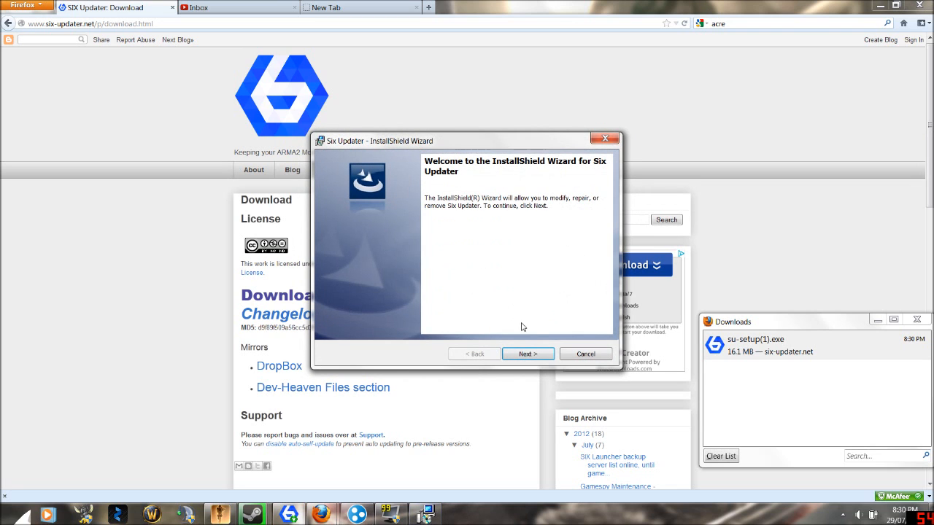
Cancel the Six Updater setup wizard and search the Start menu for "six launcher"
{"action": "left_click", "coordinate": [528, 354]}
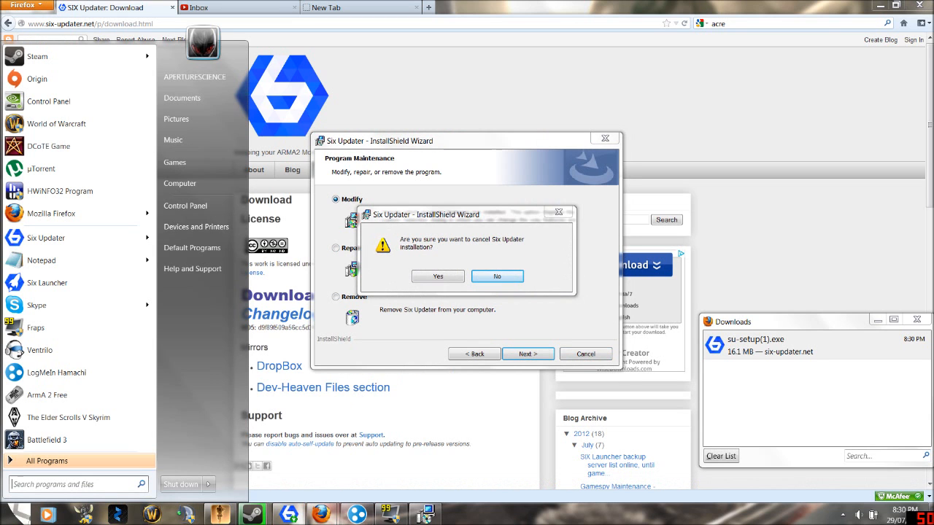
{"action": "left_click", "coordinate": [438, 276]}
{"action": "type", "text": "six updater"}
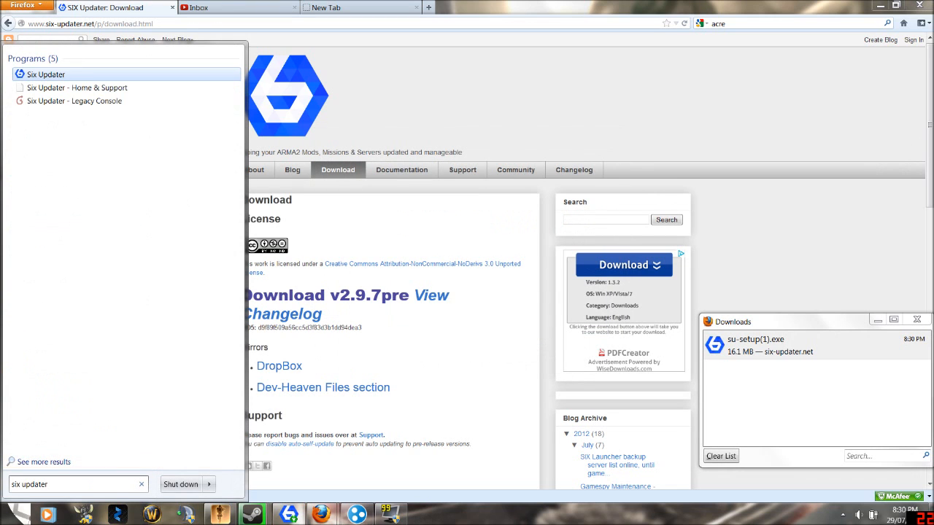
{"action": "left_click", "coordinate": [38, 462]}
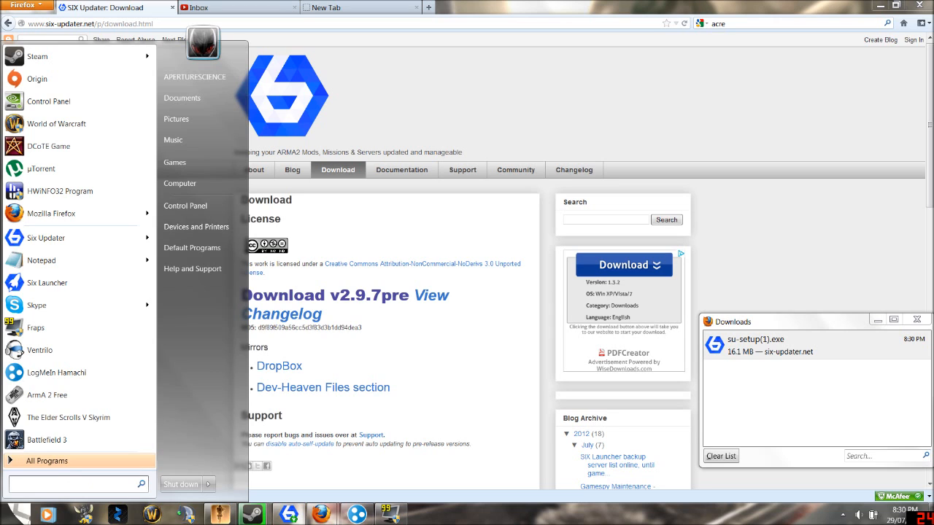
{"action": "type", "text": "six launcher"}
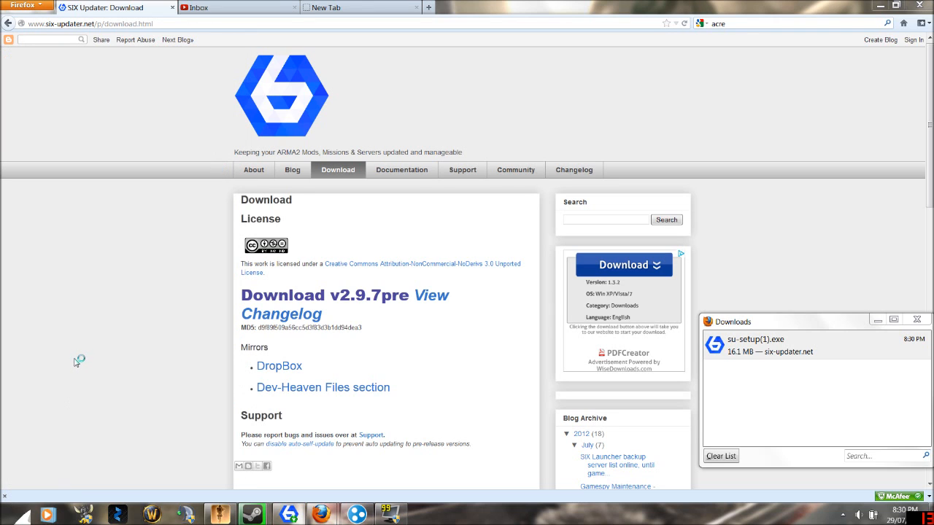
{"action": "mouse_move", "coordinate": [138, 386]}
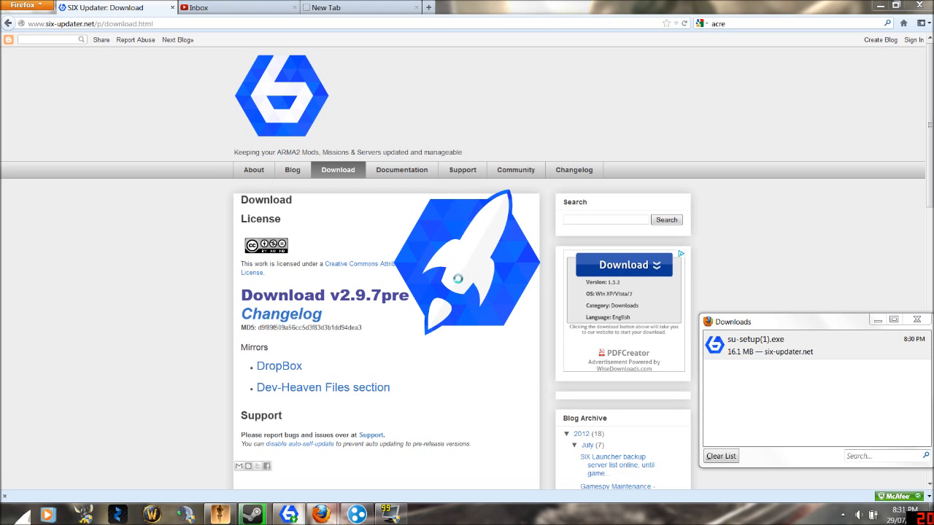
{"action": "mouse_move", "coordinate": [474, 359]}
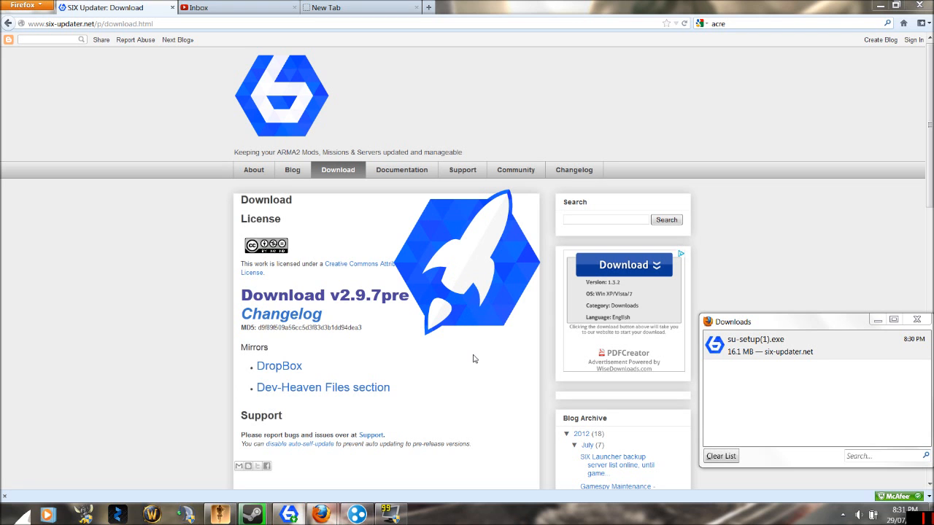
Show the Six Updater Dynamic preset and browse the ACE launcher's server list
{"action": "left_click", "coordinate": [289, 512]}
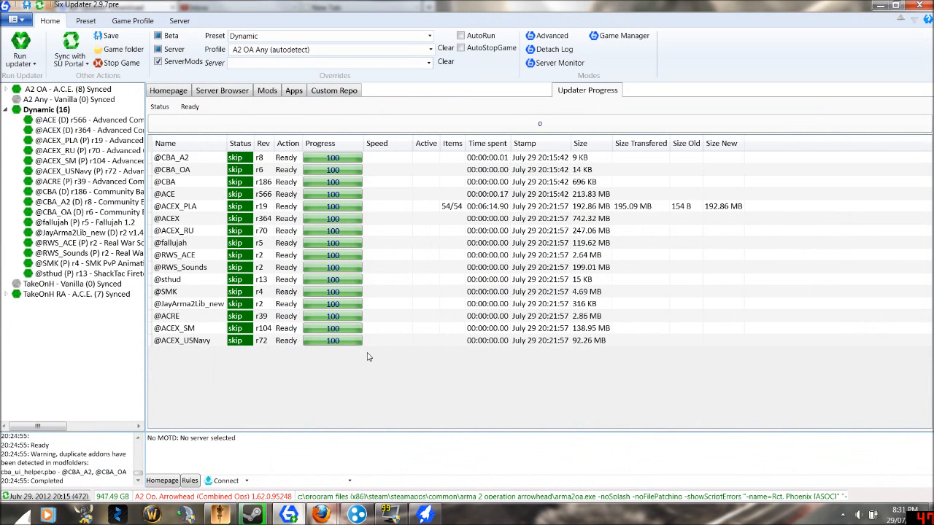
{"action": "left_click", "coordinate": [222, 90]}
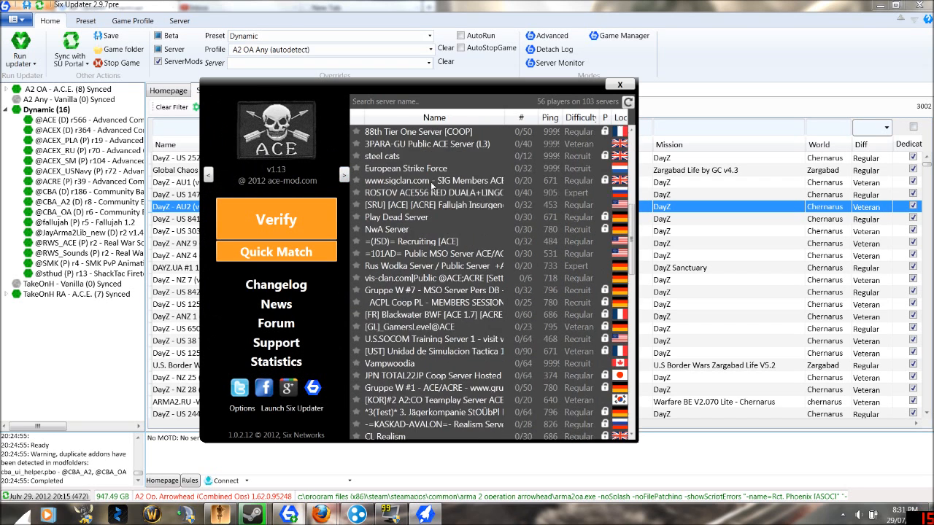
{"action": "scroll", "scroll_direction": "down", "scroll_amount": 3}
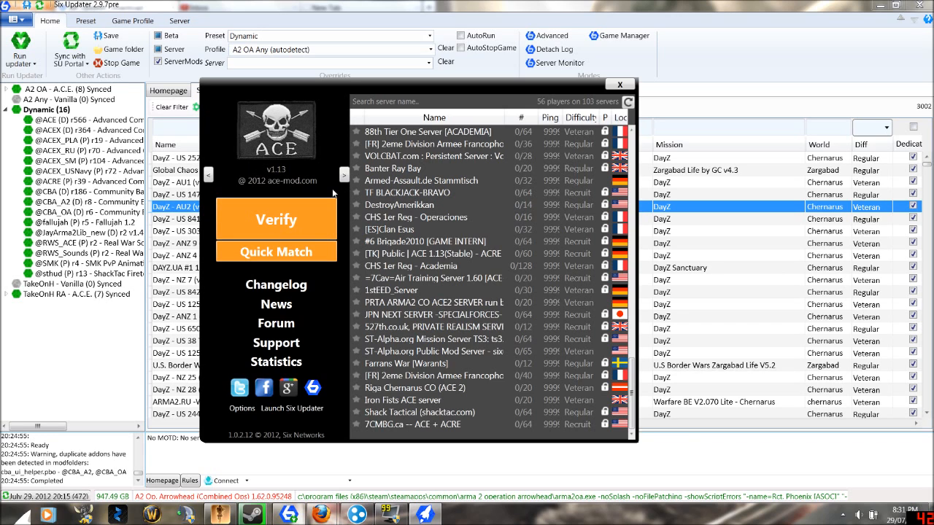
{"action": "mouse_move", "coordinate": [292, 417]}
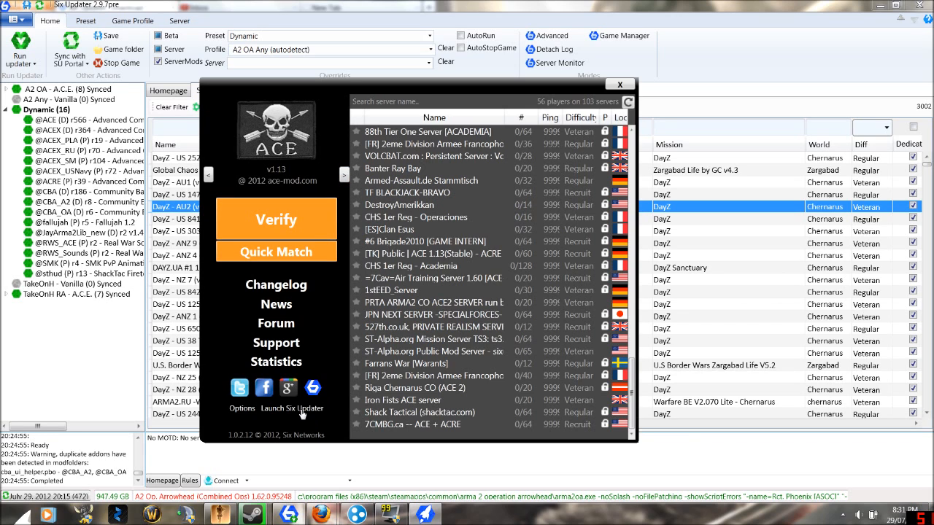
{"action": "mouse_move", "coordinate": [737, 202]}
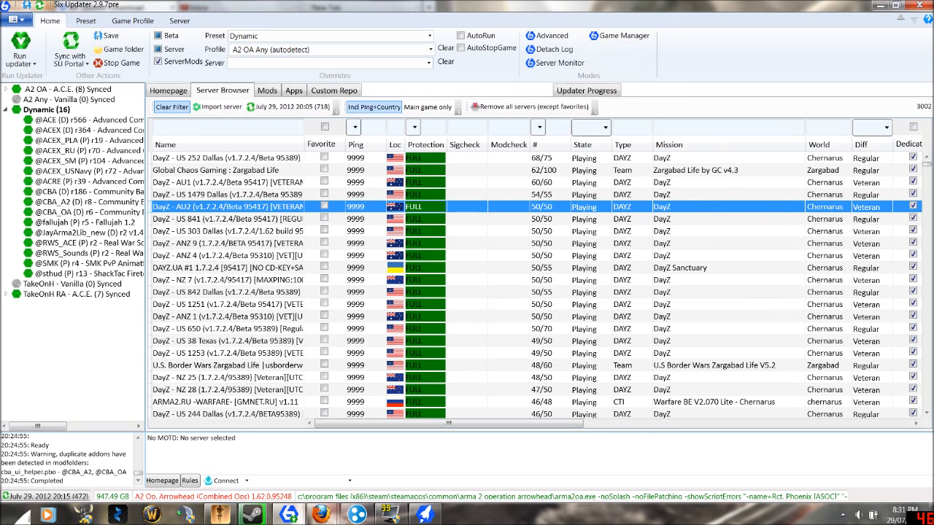
{"action": "mouse_move", "coordinate": [241, 129]}
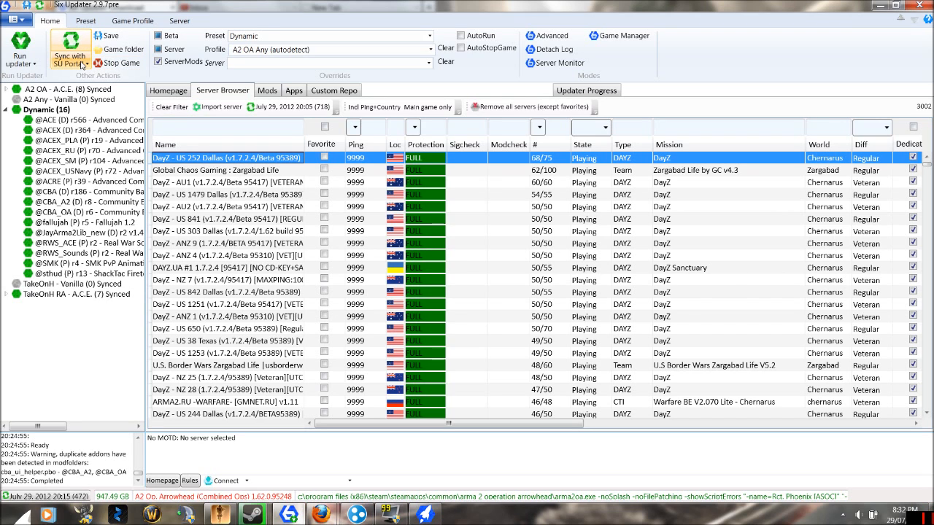
Reveal the Run ping test and Sync gamespy servers choices under Sync with SU Portal
{"action": "left_click", "coordinate": [70, 55]}
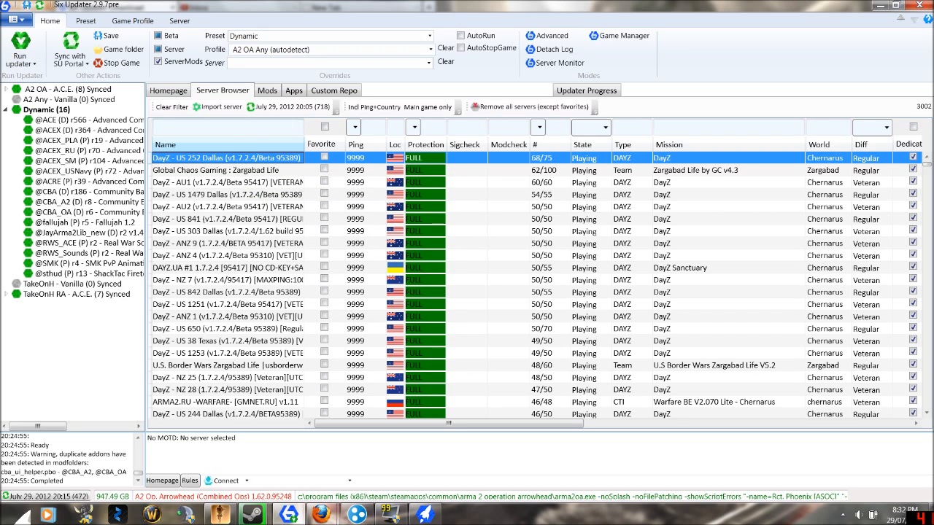
{"action": "left_click", "coordinate": [67, 53]}
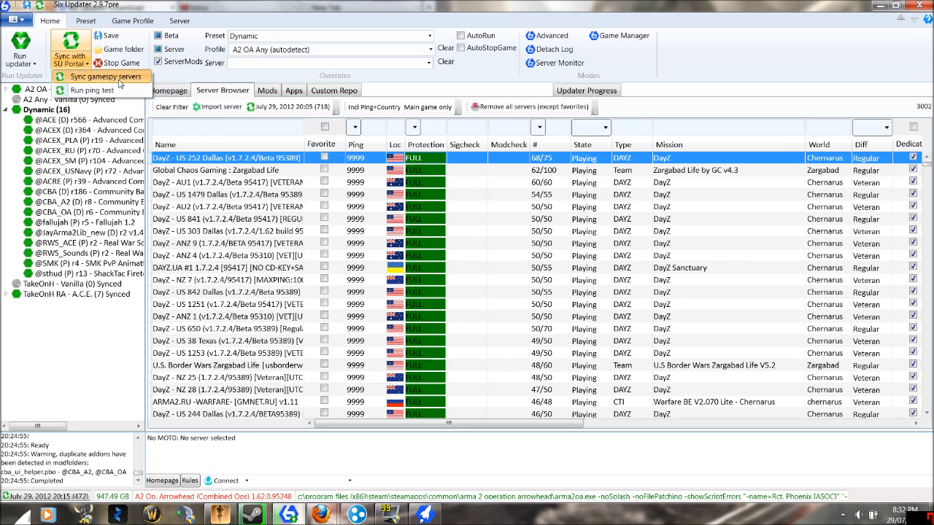
Sync gamespy servers, dismiss the busy warning, and let the list refresh to 3356 servers
{"action": "left_click", "coordinate": [102, 75]}
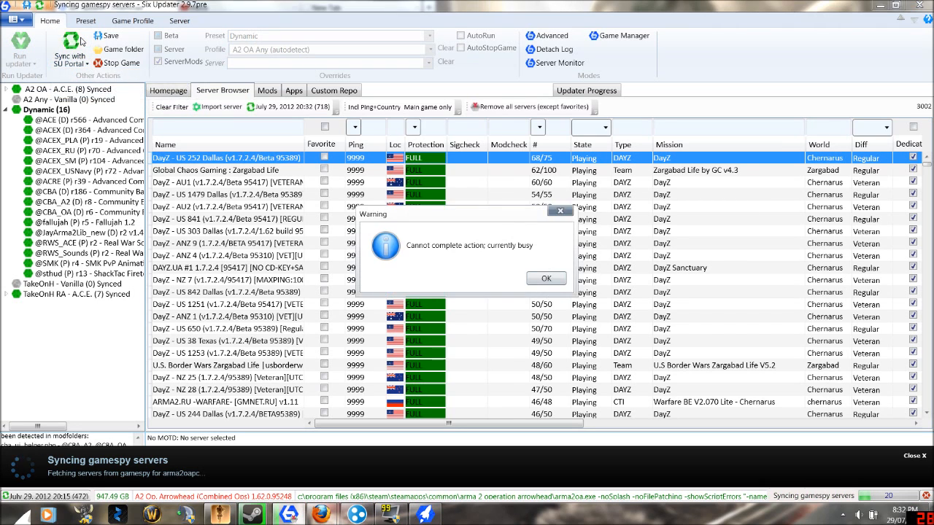
{"action": "left_click", "coordinate": [546, 278]}
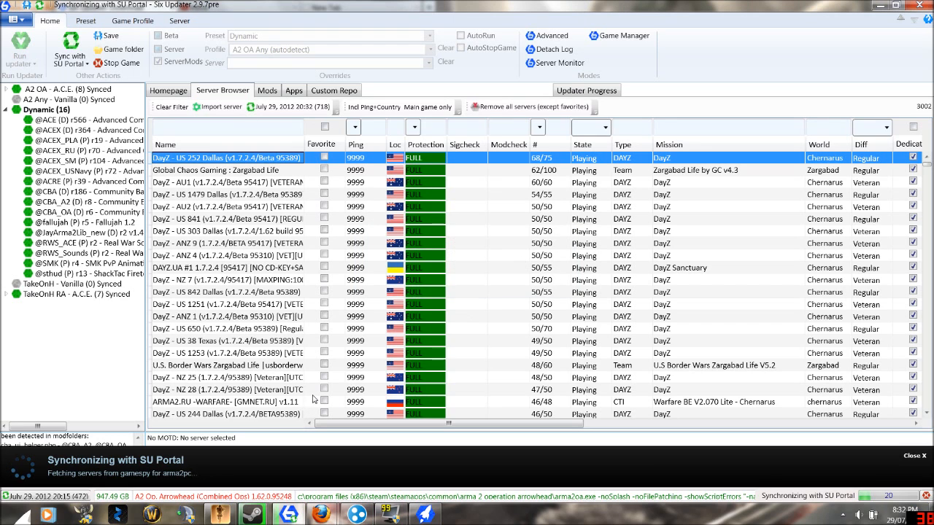
{"action": "left_click", "coordinate": [227, 219]}
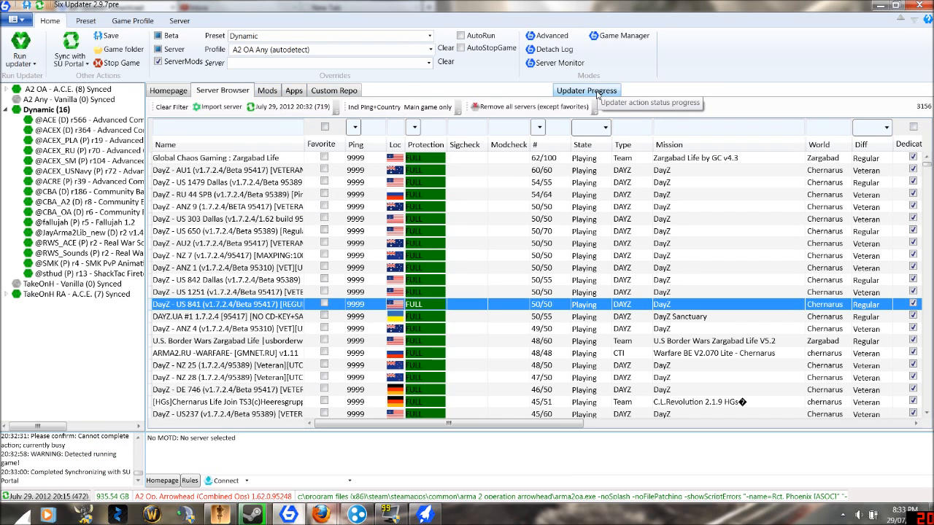
{"action": "left_click", "coordinate": [587, 90]}
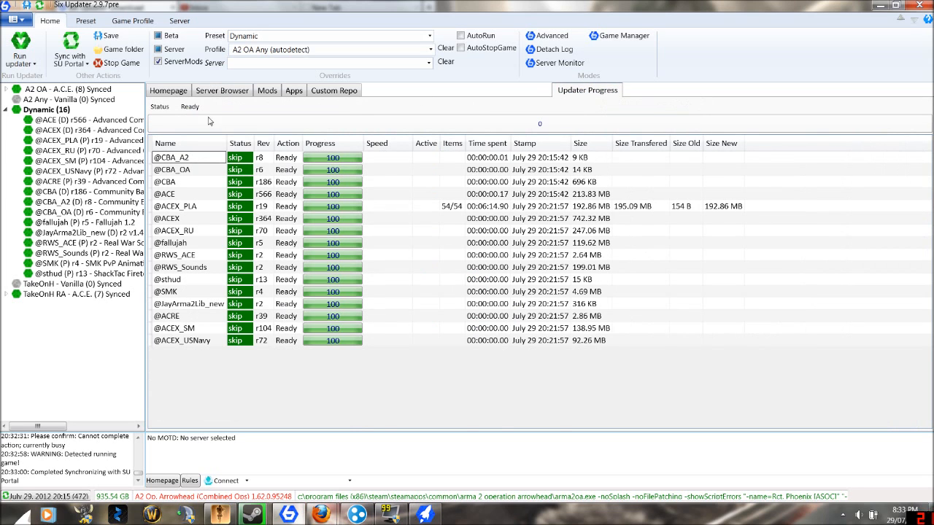
{"action": "left_click", "coordinate": [222, 91]}
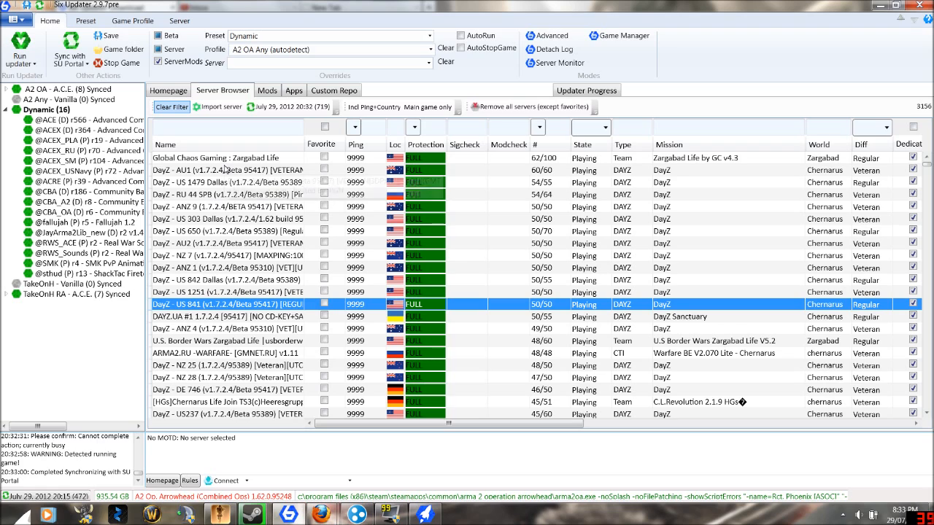
{"action": "mouse_move", "coordinate": [226, 169]}
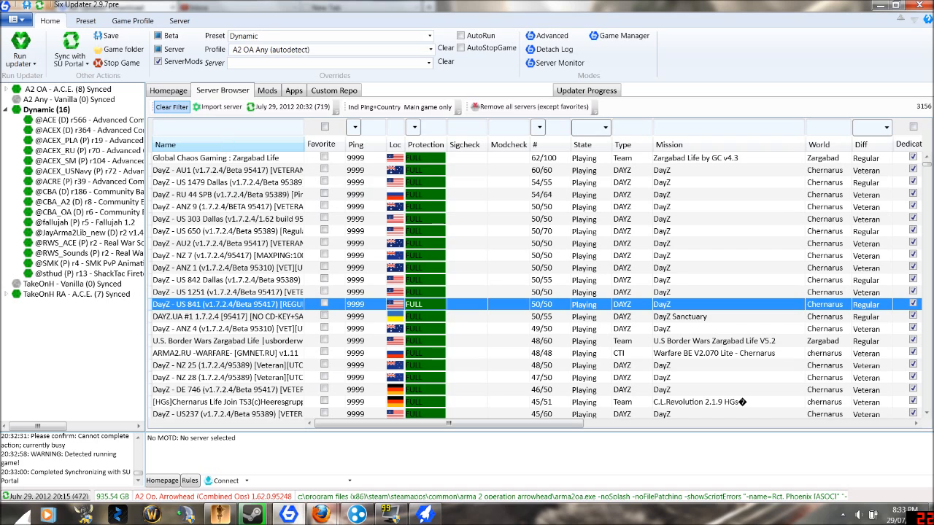
Filter the Server Browser by name "[st3]" to isolate the SEAL Team 3 server
{"action": "left_click", "coordinate": [226, 127]}
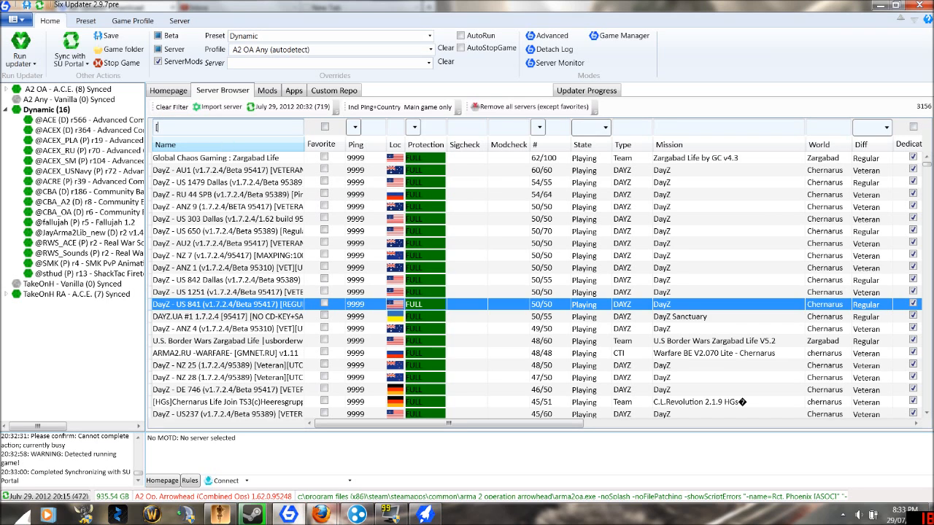
{"action": "type", "text": "[st3]"}
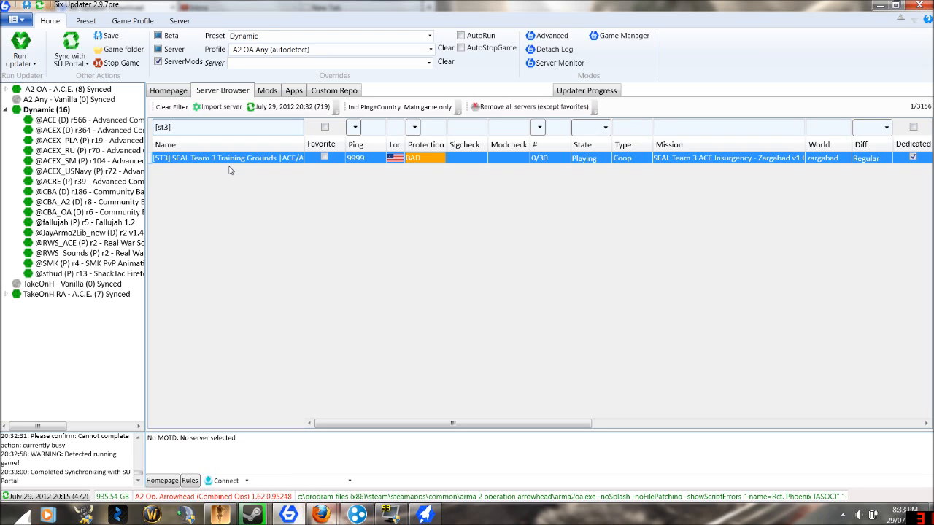
{"action": "mouse_move", "coordinate": [239, 158]}
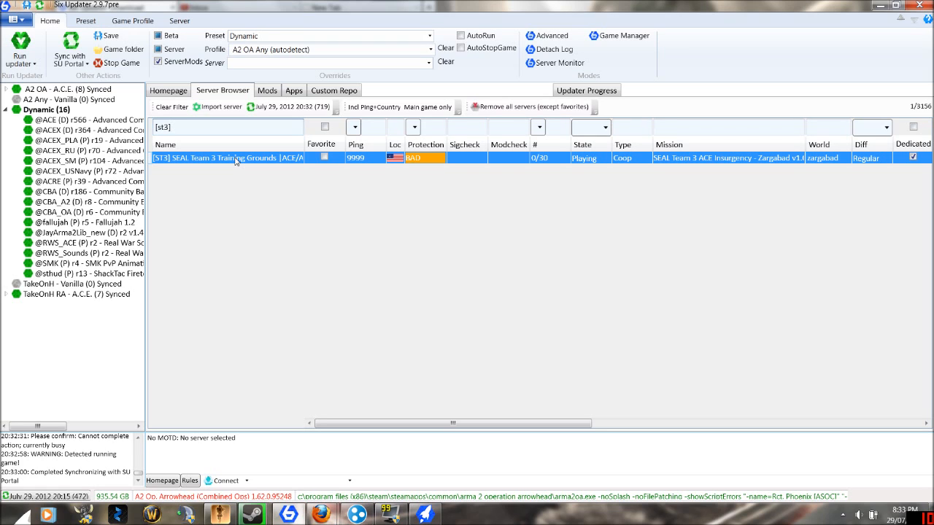
{"action": "right_click", "coordinate": [227, 158]}
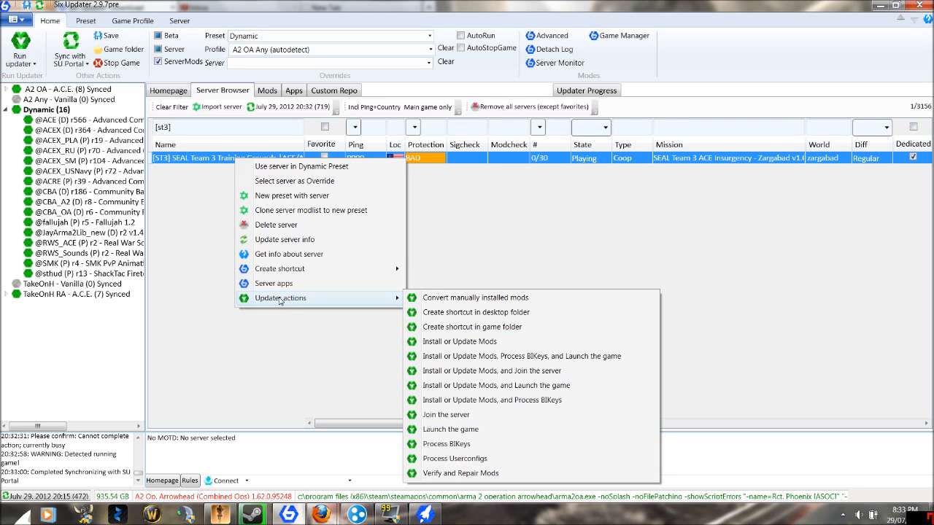
{"action": "mouse_move", "coordinate": [473, 326]}
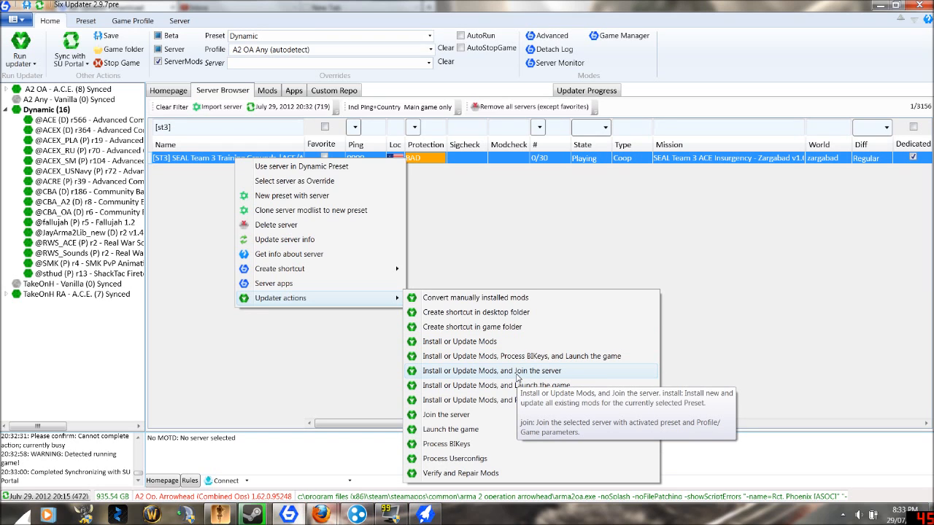
{"action": "mouse_move", "coordinate": [508, 385]}
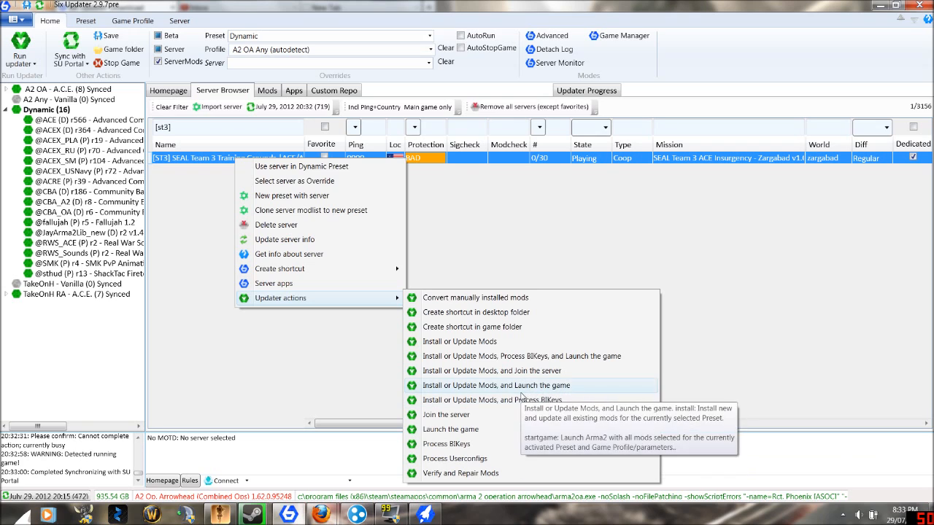
{"action": "mouse_move", "coordinate": [520, 400]}
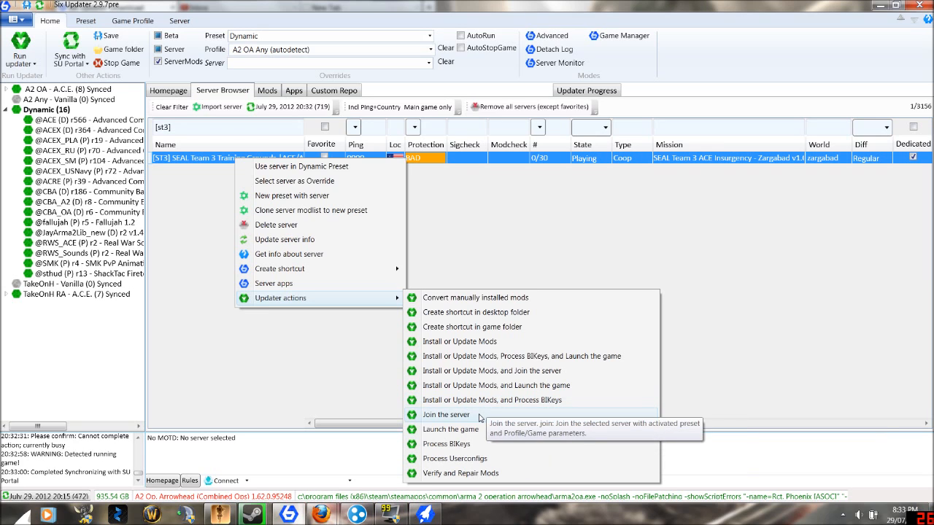
{"action": "mouse_move", "coordinate": [508, 400]}
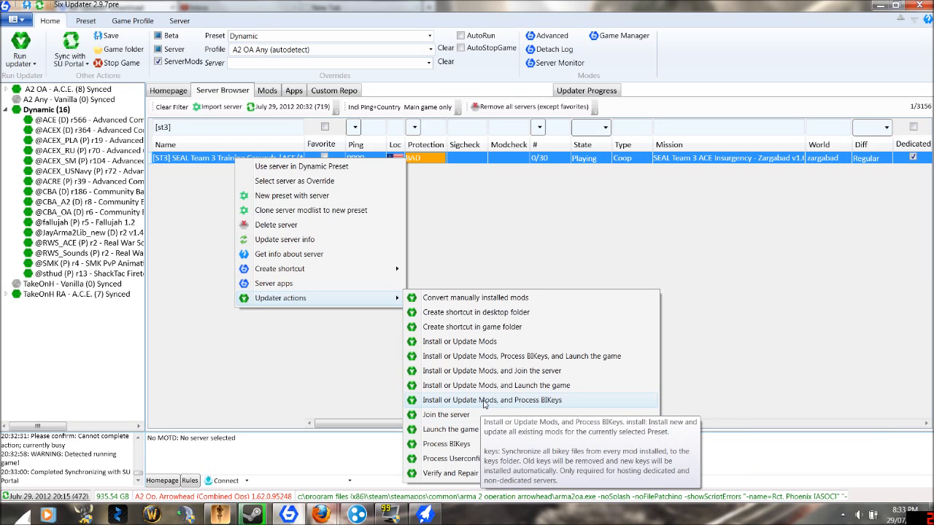
{"action": "mouse_move", "coordinate": [362, 268]}
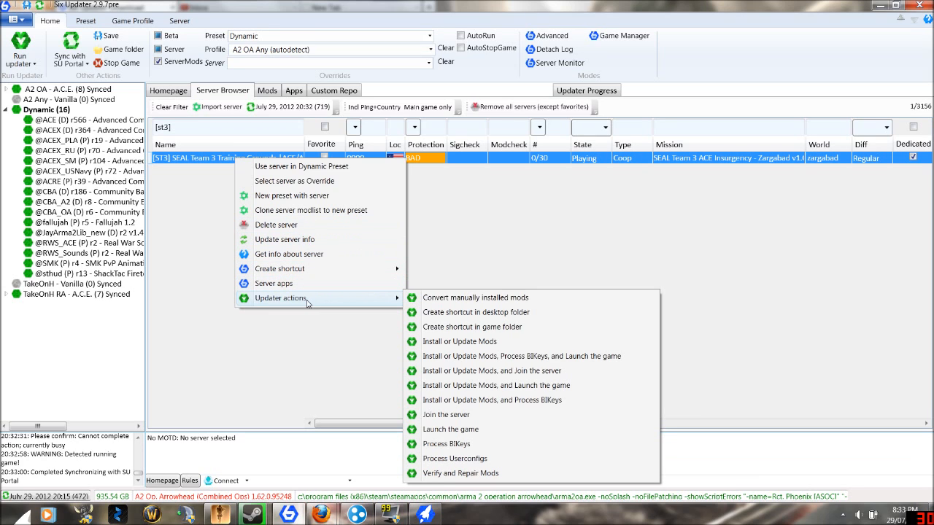
{"action": "mouse_move", "coordinate": [336, 300]}
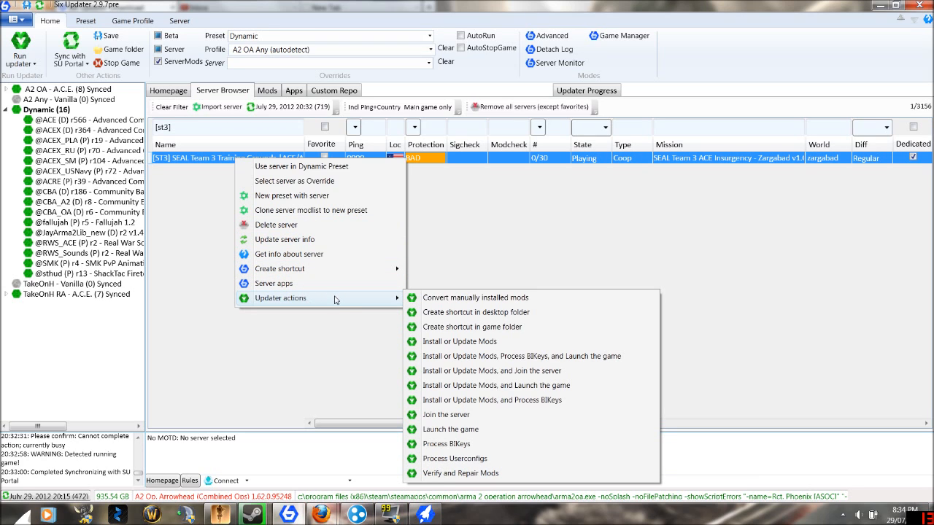
{"action": "mouse_move", "coordinate": [470, 370]}
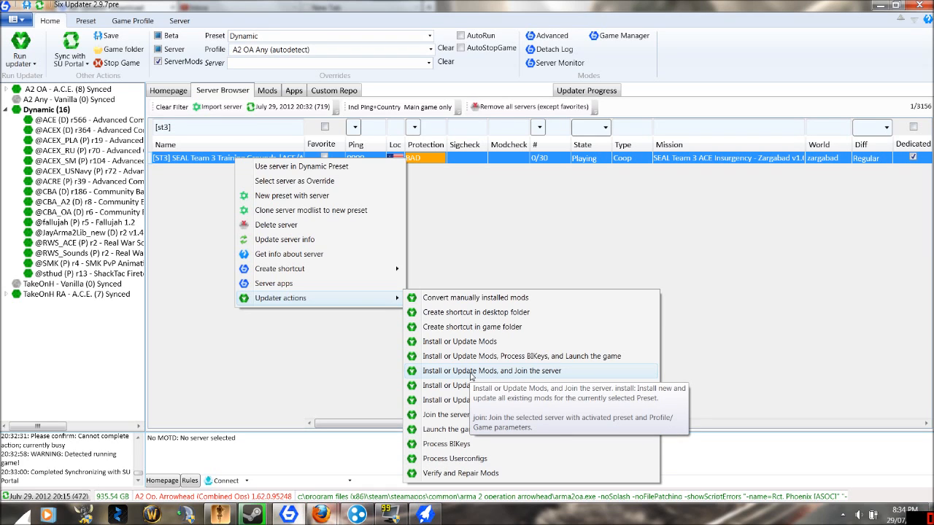
{"action": "left_click", "coordinate": [472, 370]}
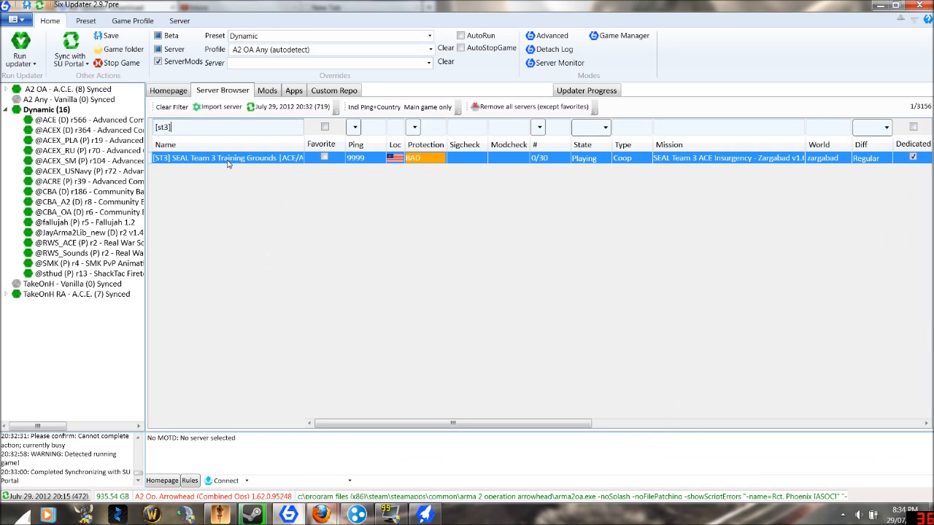
{"action": "mouse_move", "coordinate": [229, 162]}
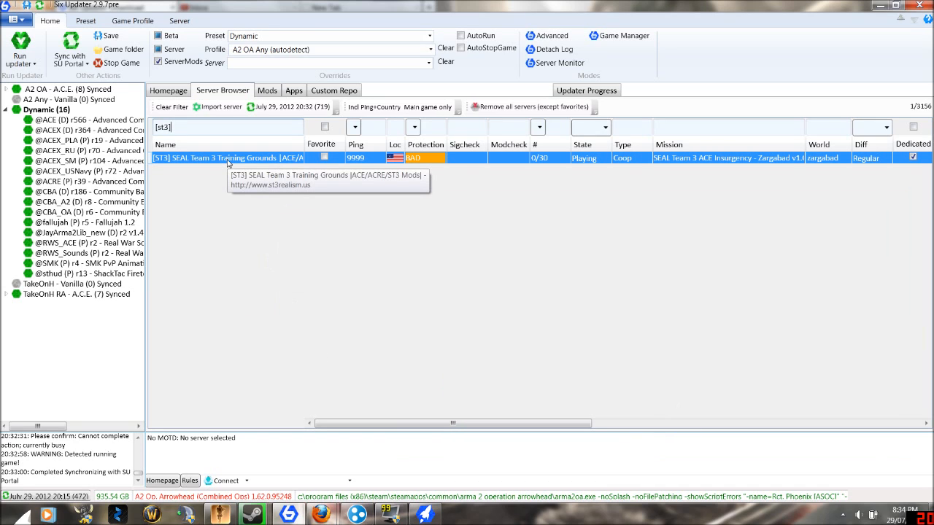
{"action": "right_click", "coordinate": [231, 158]}
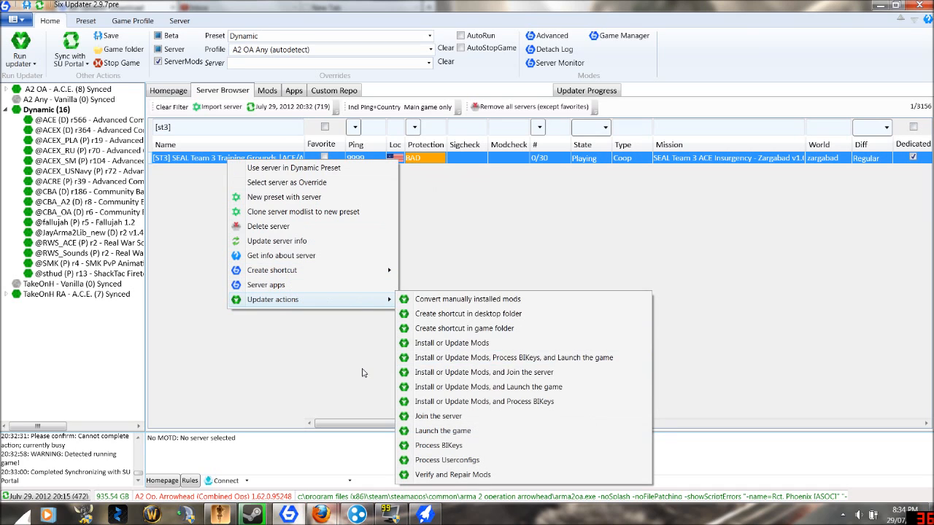
{"action": "left_click", "coordinate": [363, 374]}
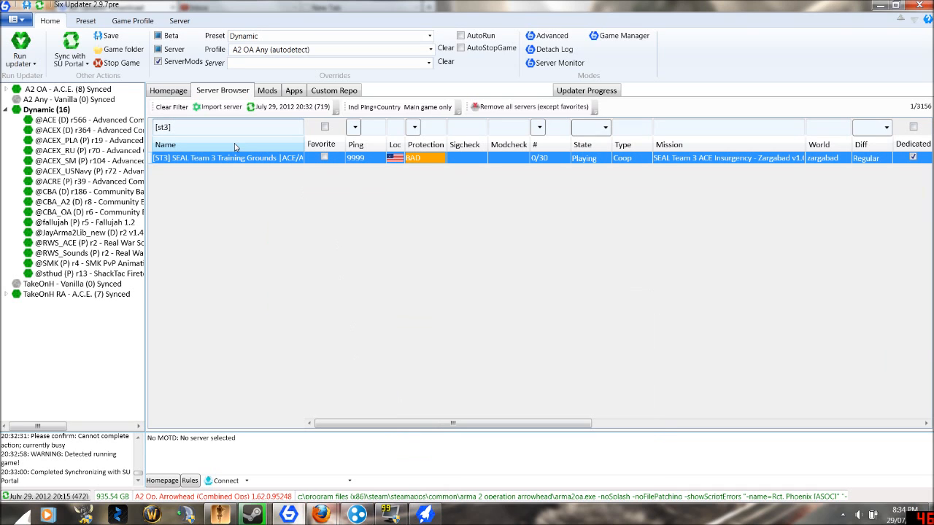
Clear the server name filter and switch to the Mods list
{"action": "left_click", "coordinate": [228, 126]}
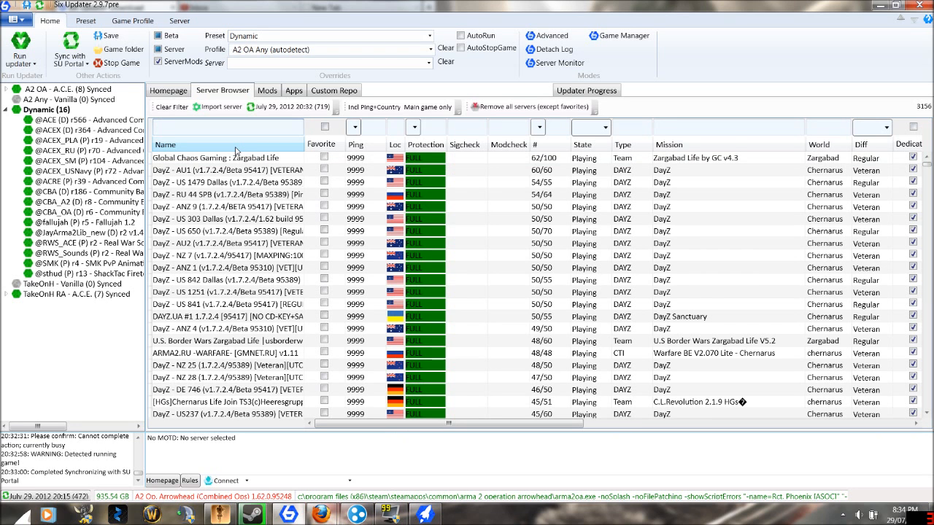
{"action": "mouse_move", "coordinate": [268, 91]}
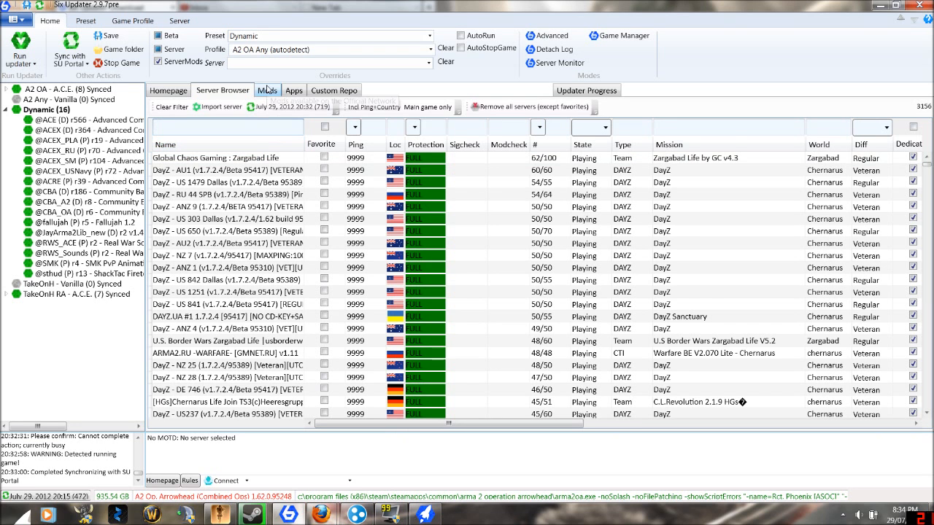
{"action": "mouse_move", "coordinate": [267, 91]}
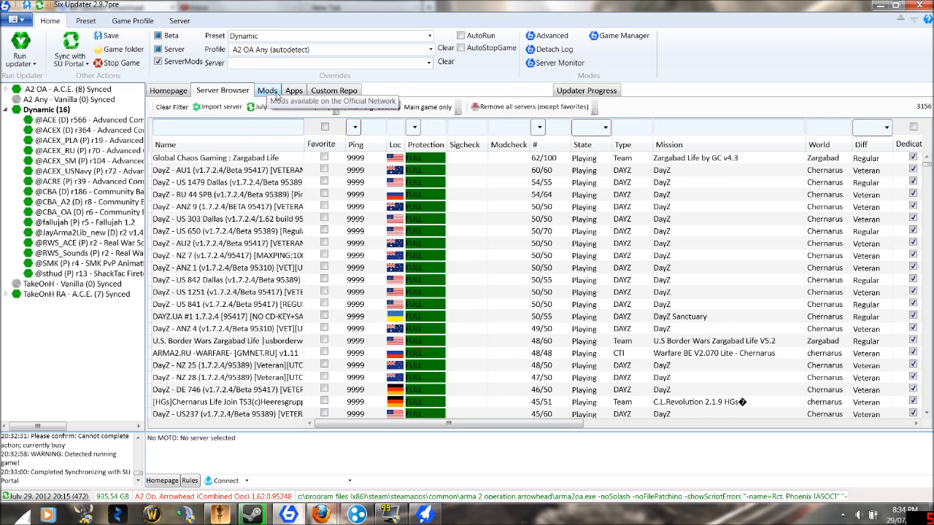
{"action": "left_click", "coordinate": [267, 90]}
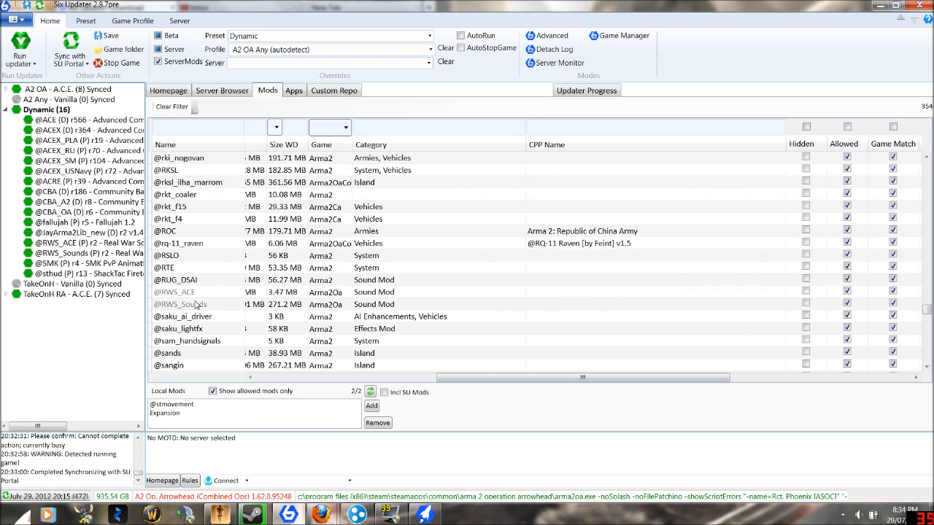
{"action": "left_click", "coordinate": [197, 305]}
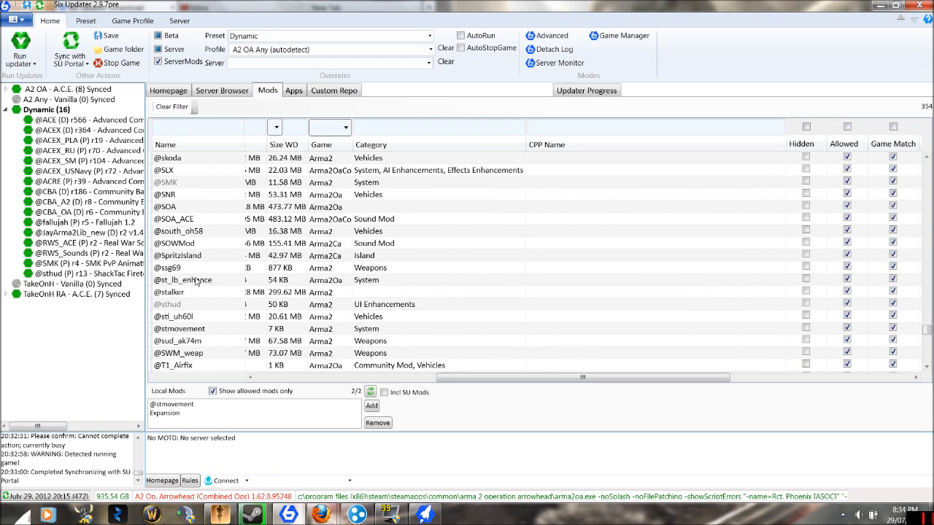
{"action": "scroll", "scroll_direction": "down", "scroll_amount": 3}
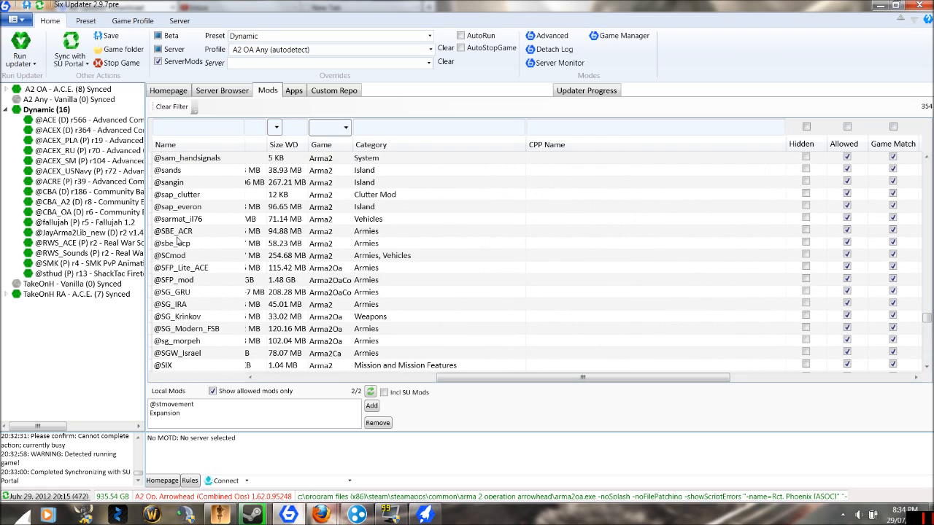
{"action": "scroll", "scroll_direction": "down", "scroll_amount": 3}
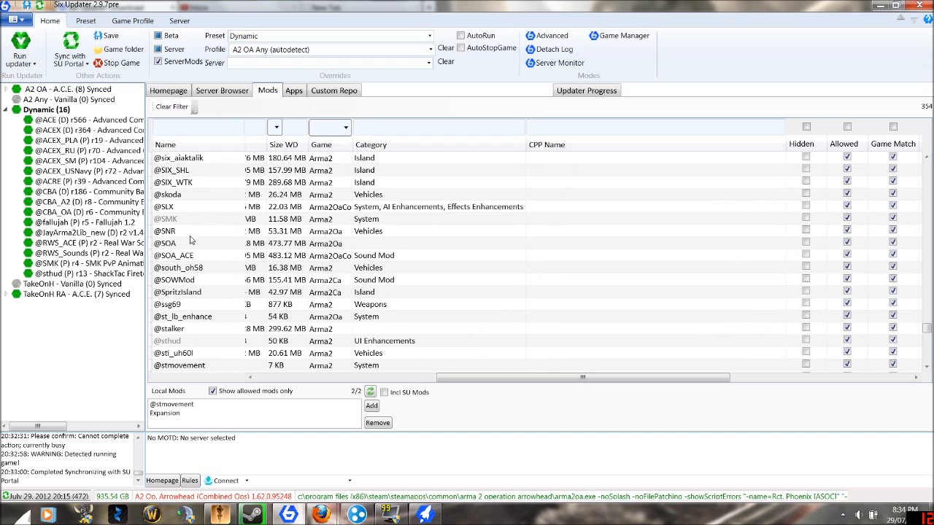
{"action": "scroll", "scroll_direction": "down", "scroll_amount": 3}
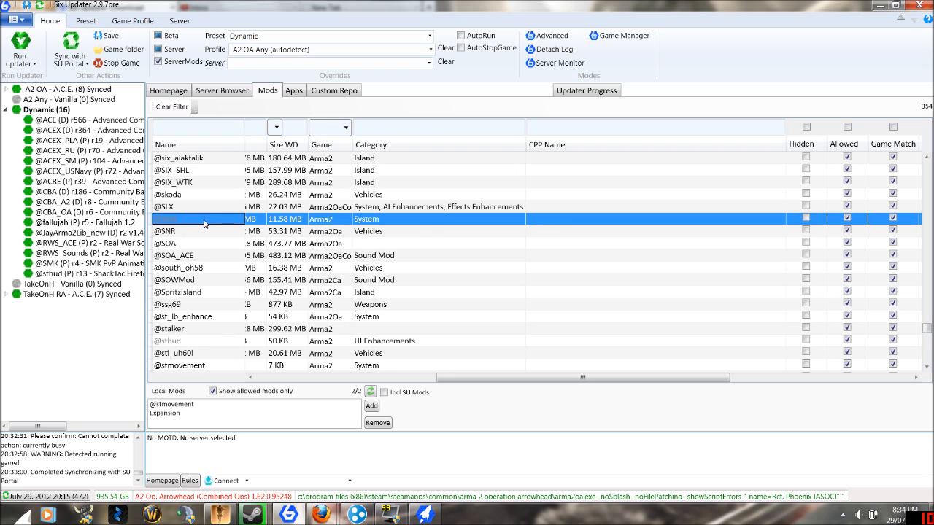
{"action": "right_click", "coordinate": [204, 219]}
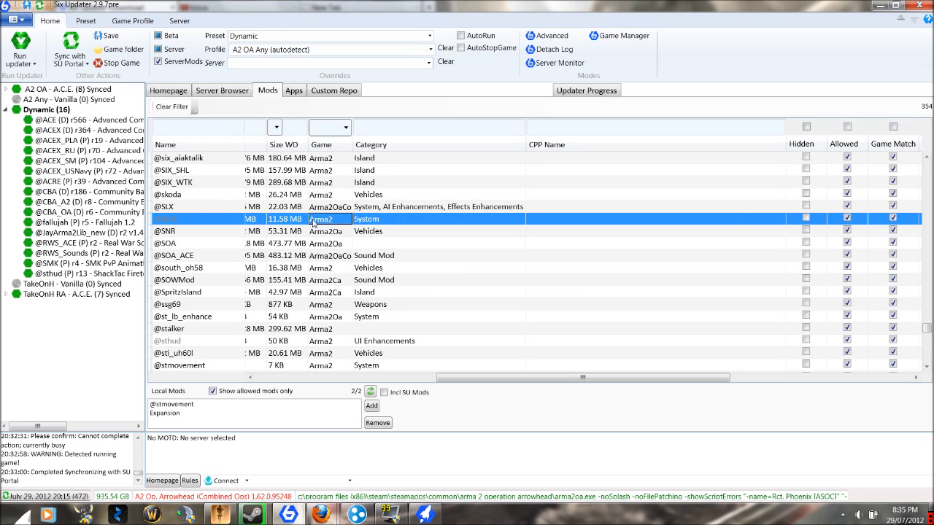
{"action": "mouse_move", "coordinate": [298, 219]}
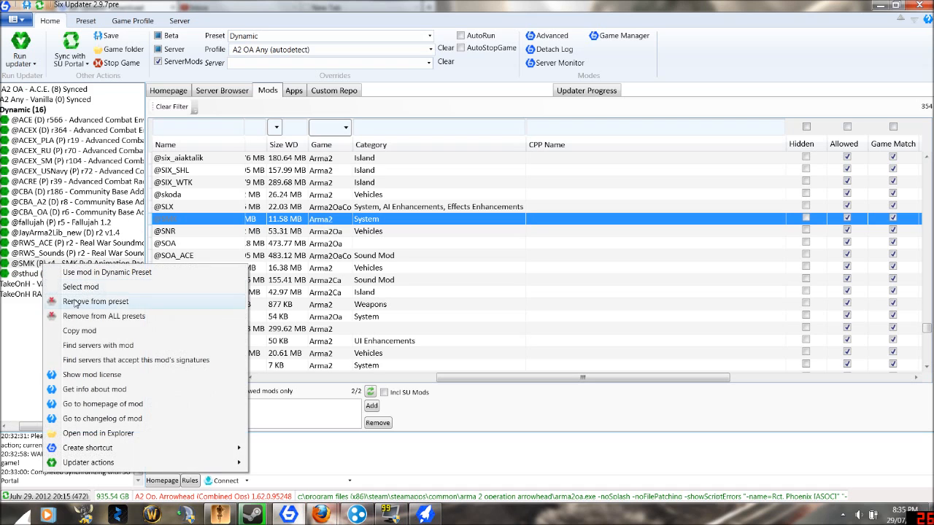
{"action": "left_click", "coordinate": [95, 300]}
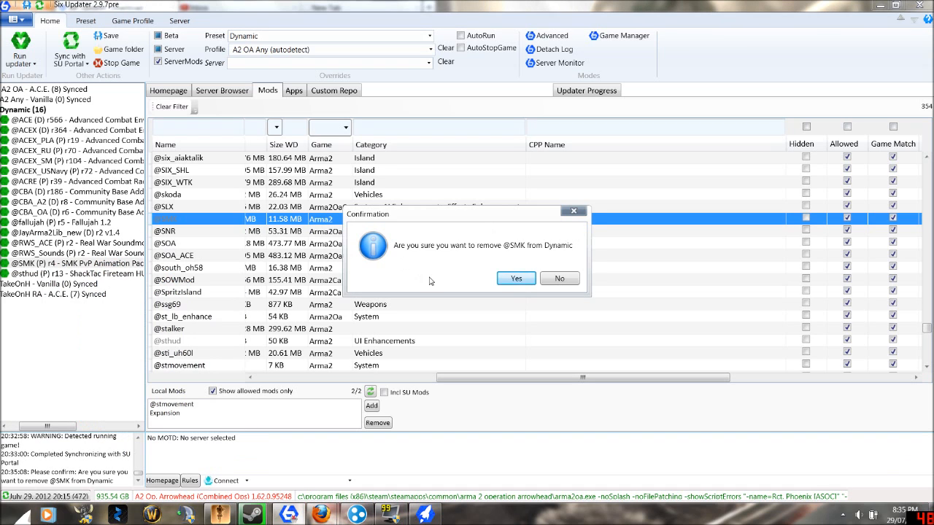
{"action": "left_click", "coordinate": [515, 277]}
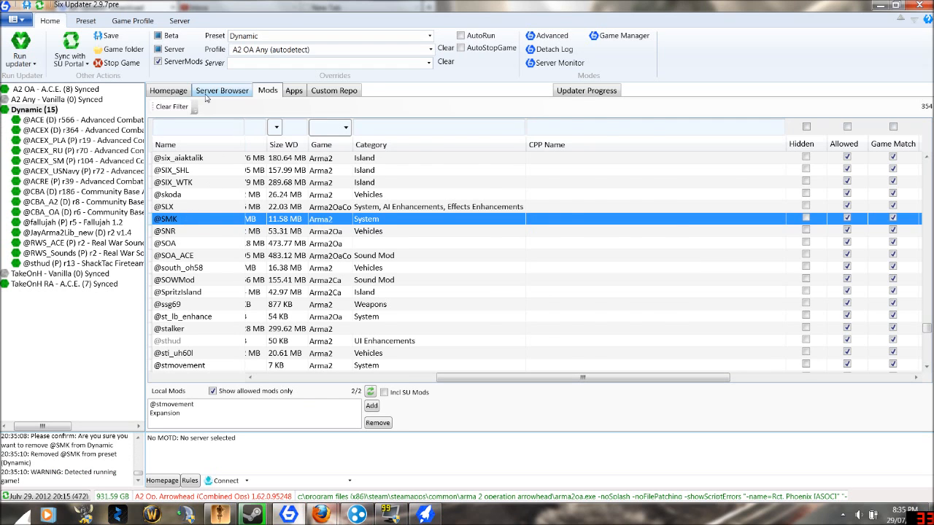
{"action": "left_click", "coordinate": [222, 91]}
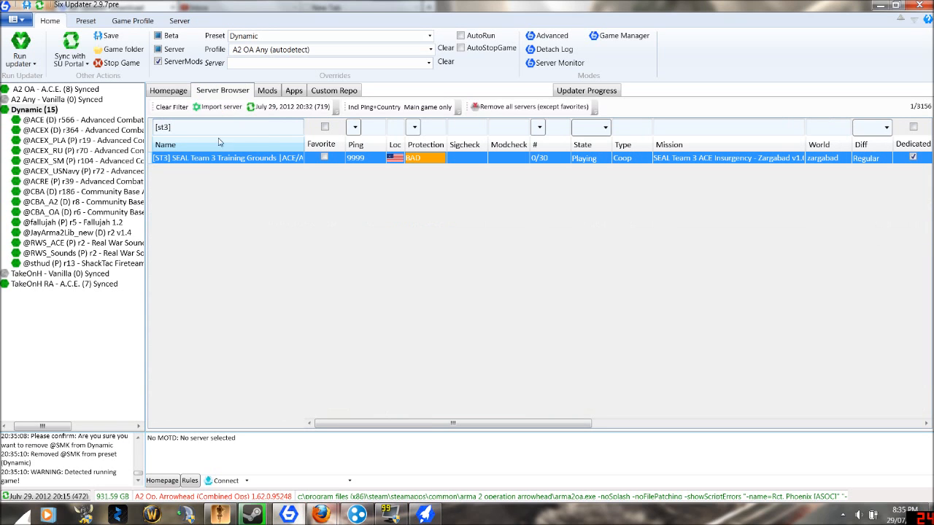
Use the SEAL Team 3 server's mods in Dynamic, closing the game and declining the ACRE plugin install
{"action": "right_click", "coordinate": [226, 157]}
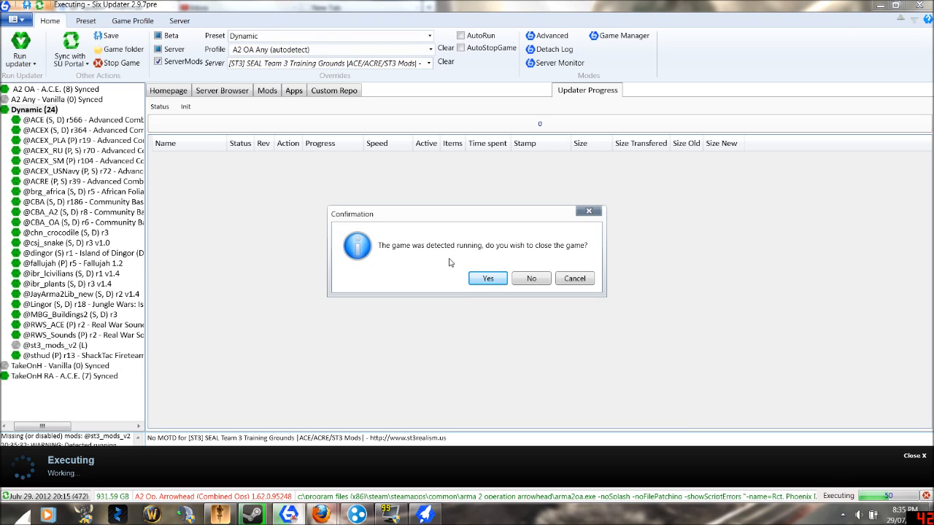
{"action": "left_click", "coordinate": [487, 277]}
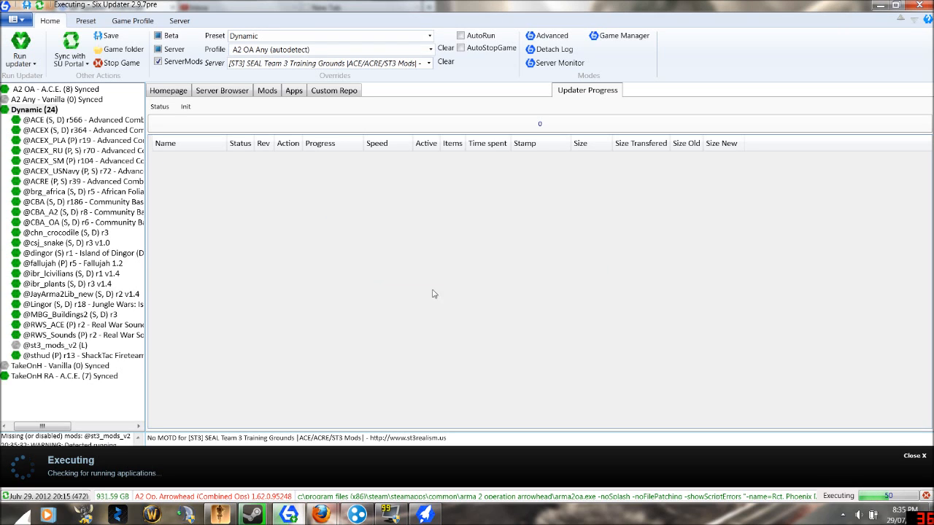
{"action": "mouse_move", "coordinate": [368, 279]}
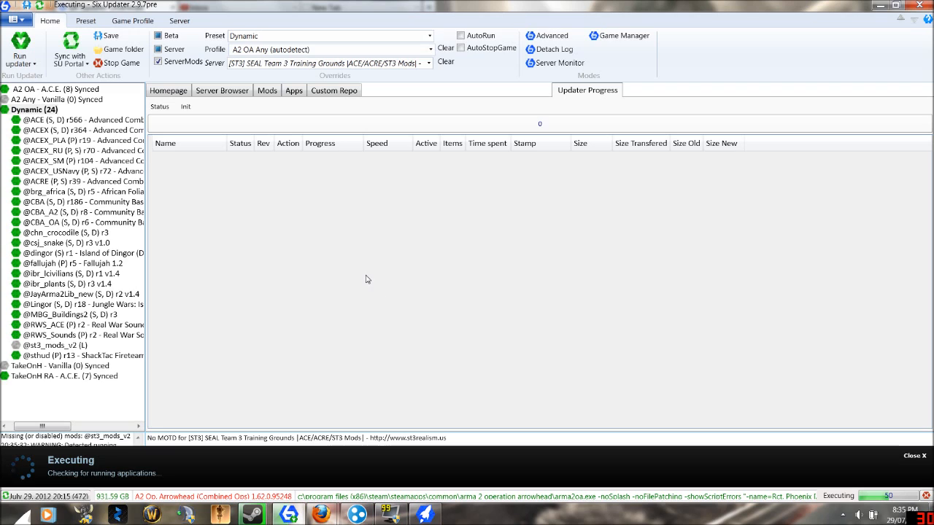
{"action": "left_click", "coordinate": [165, 143]}
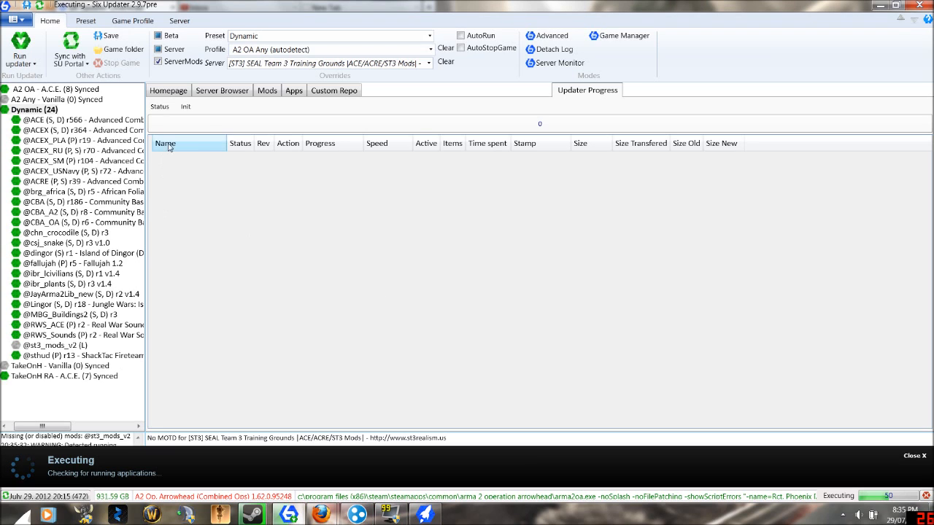
{"action": "mouse_move", "coordinate": [222, 91]}
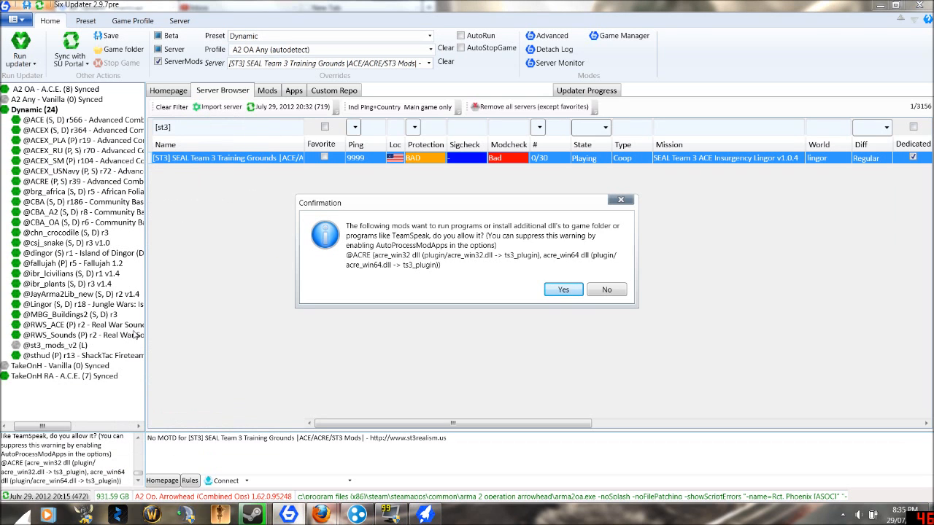
{"action": "mouse_move", "coordinate": [553, 281]}
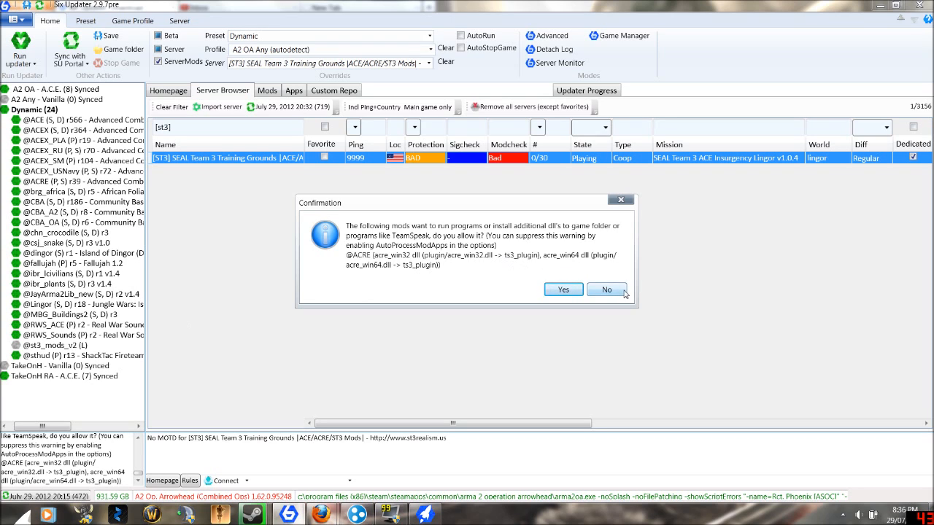
{"action": "left_click", "coordinate": [607, 289]}
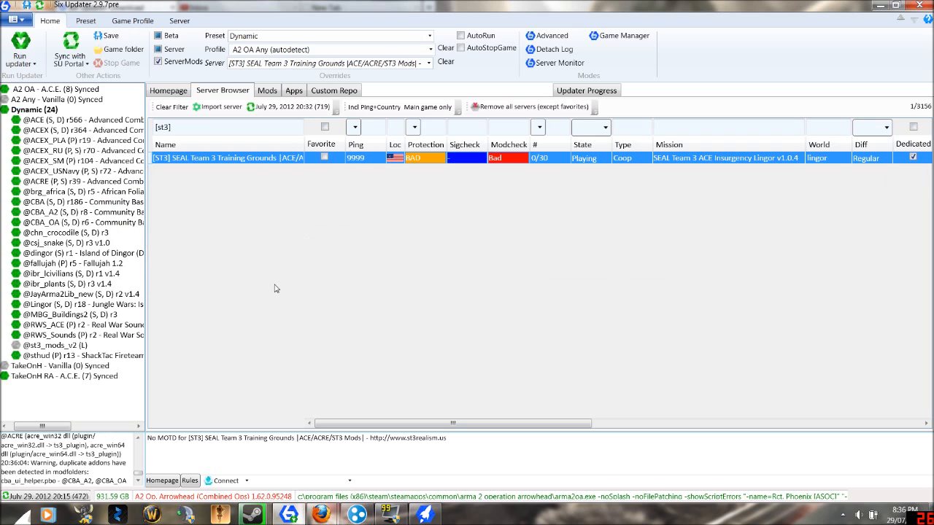
{"action": "mouse_move", "coordinate": [274, 234]}
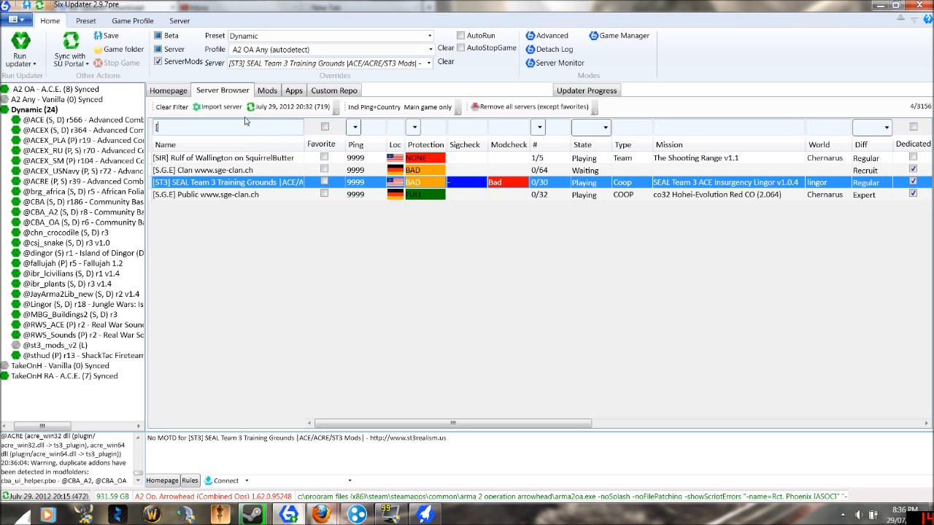
{"action": "left_click", "coordinate": [267, 91]}
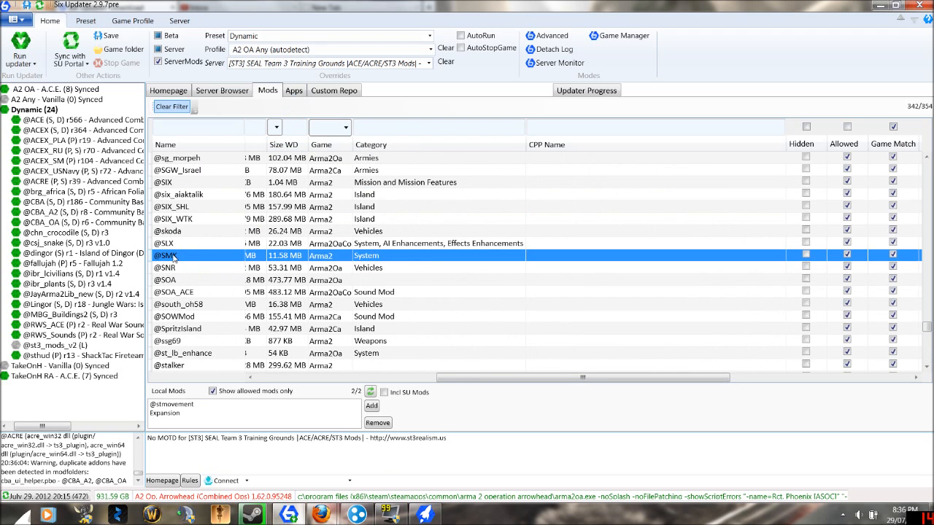
{"action": "right_click", "coordinate": [172, 255]}
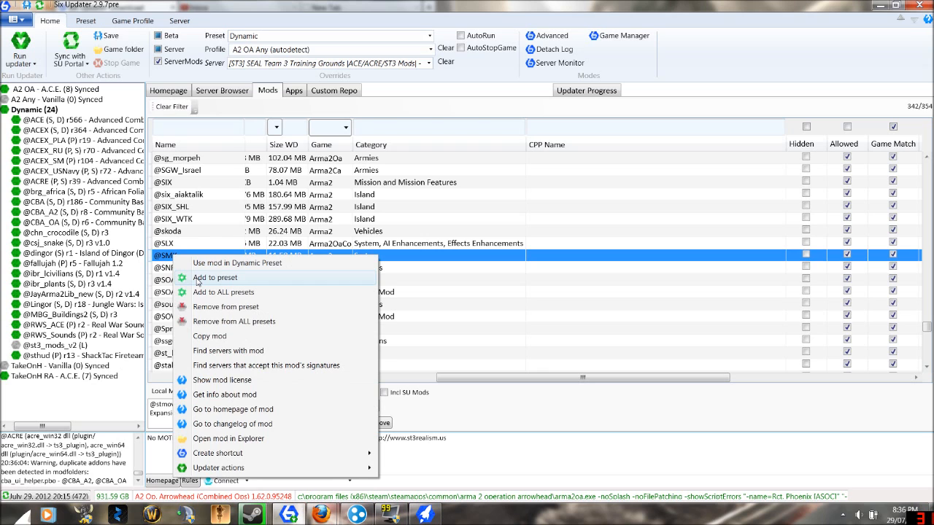
{"action": "left_click", "coordinate": [215, 277]}
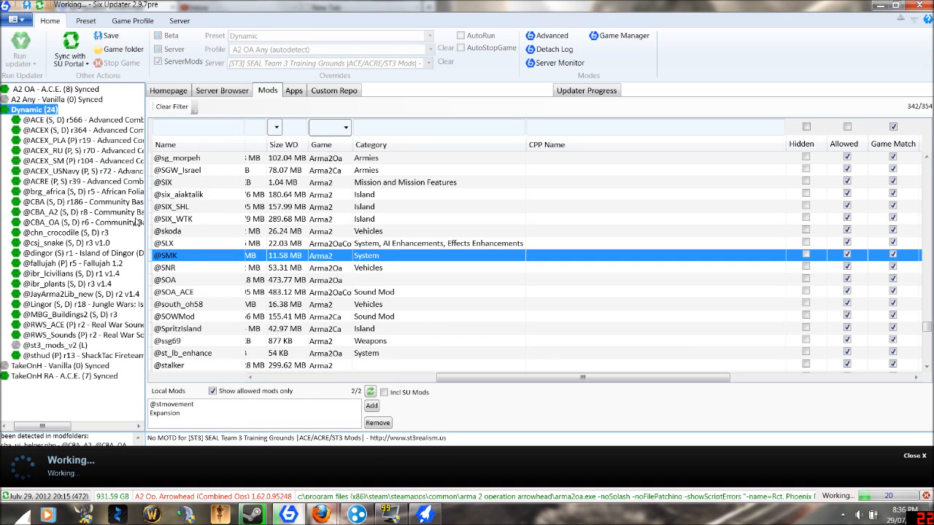
{"action": "right_click", "coordinate": [166, 255]}
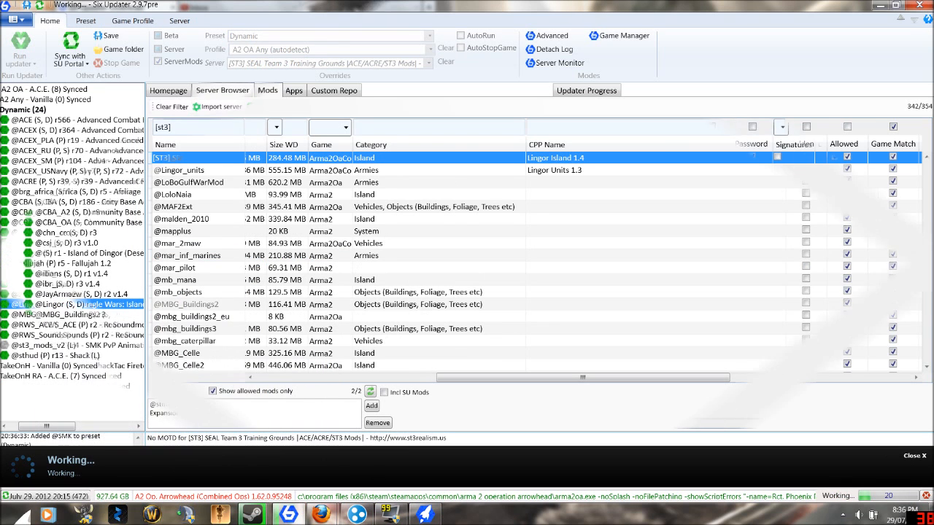
Filter the server browser by [st3] to show the SEAL Team 3 server
{"action": "left_click", "coordinate": [222, 90]}
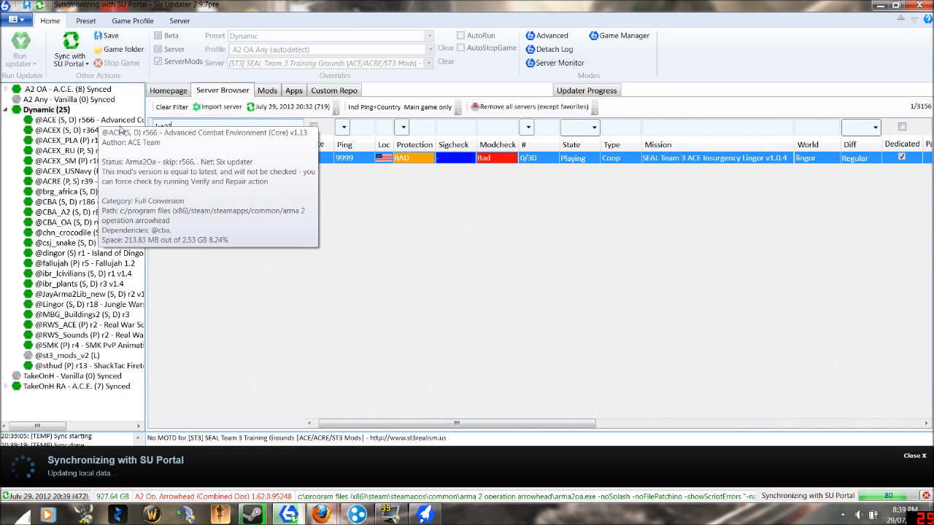
{"action": "type", "text": "[st3]"}
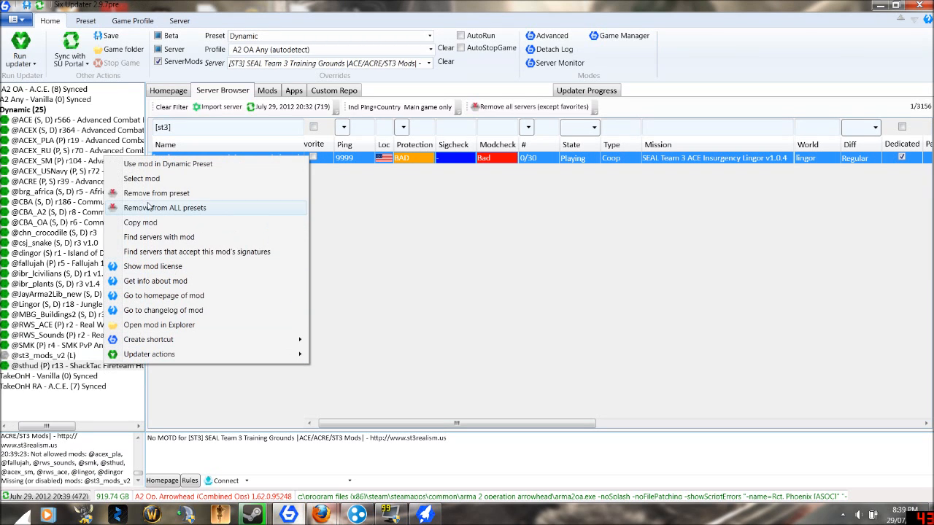
{"action": "left_click", "coordinate": [156, 192]}
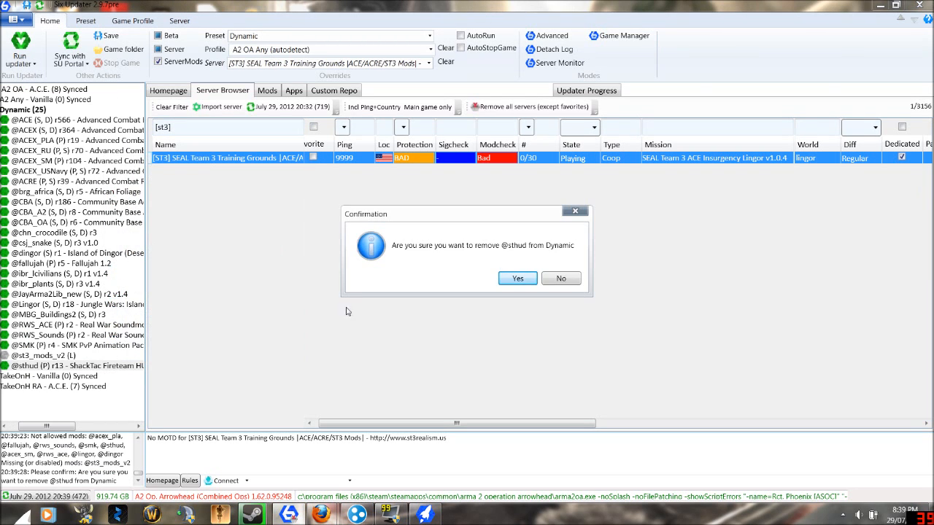
{"action": "left_click", "coordinate": [516, 277]}
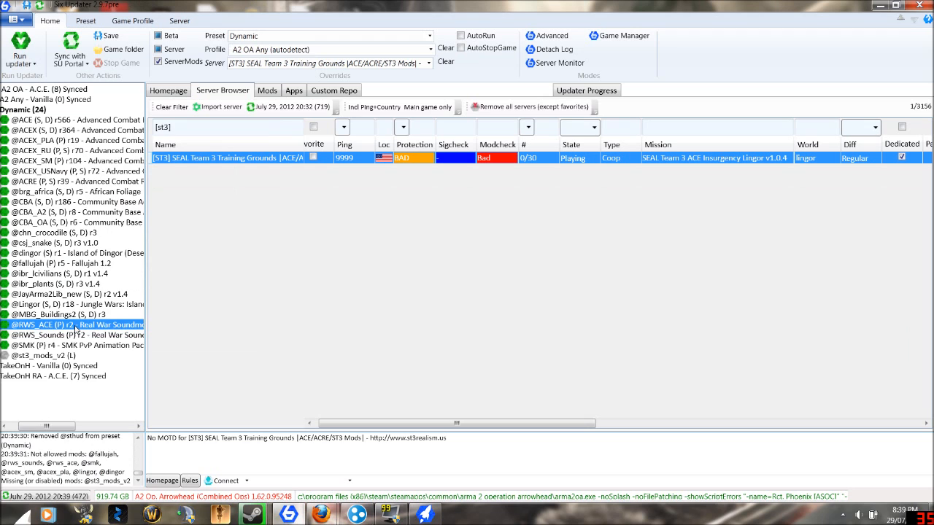
{"action": "left_click", "coordinate": [56, 324]}
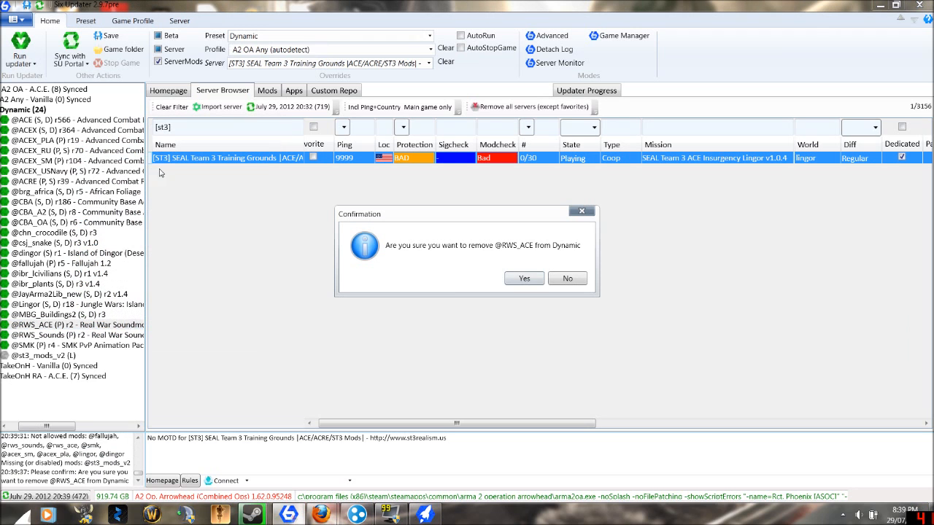
{"action": "left_click", "coordinate": [523, 277]}
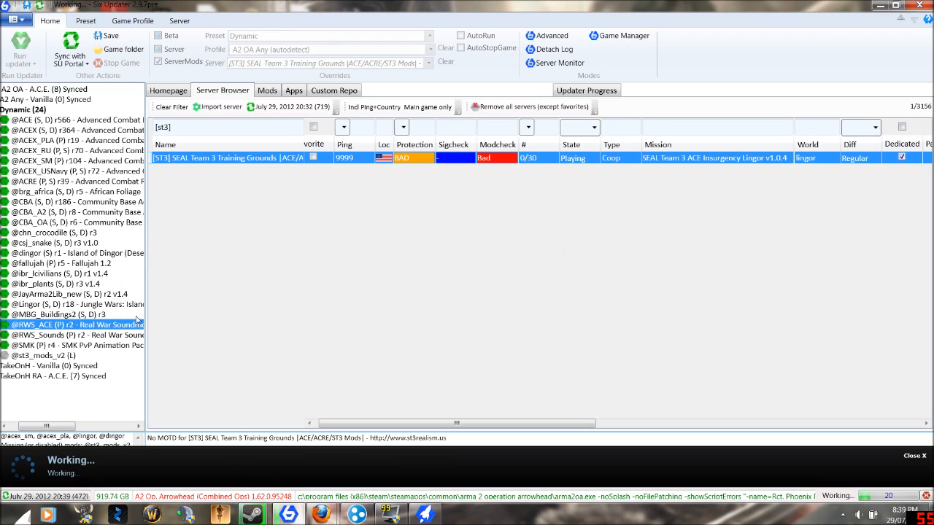